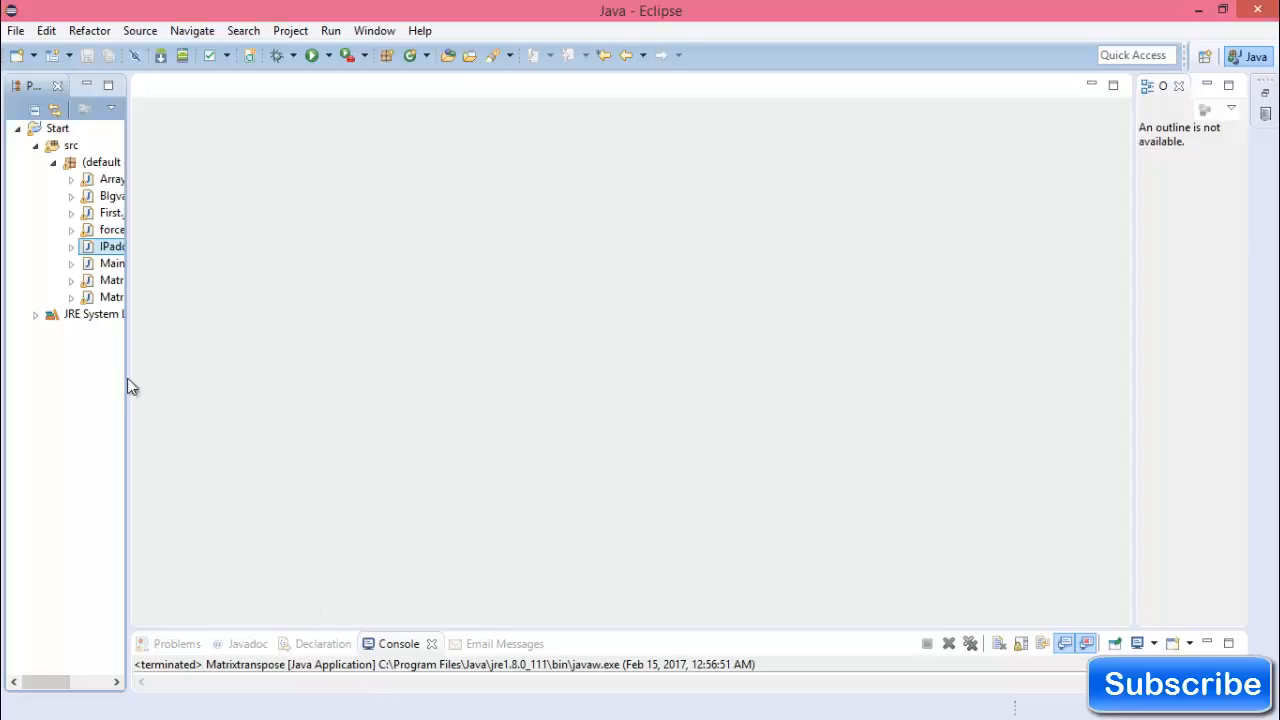
Show the New submenu from the Start project's context menu in Package Explorer
right_click(72, 144)
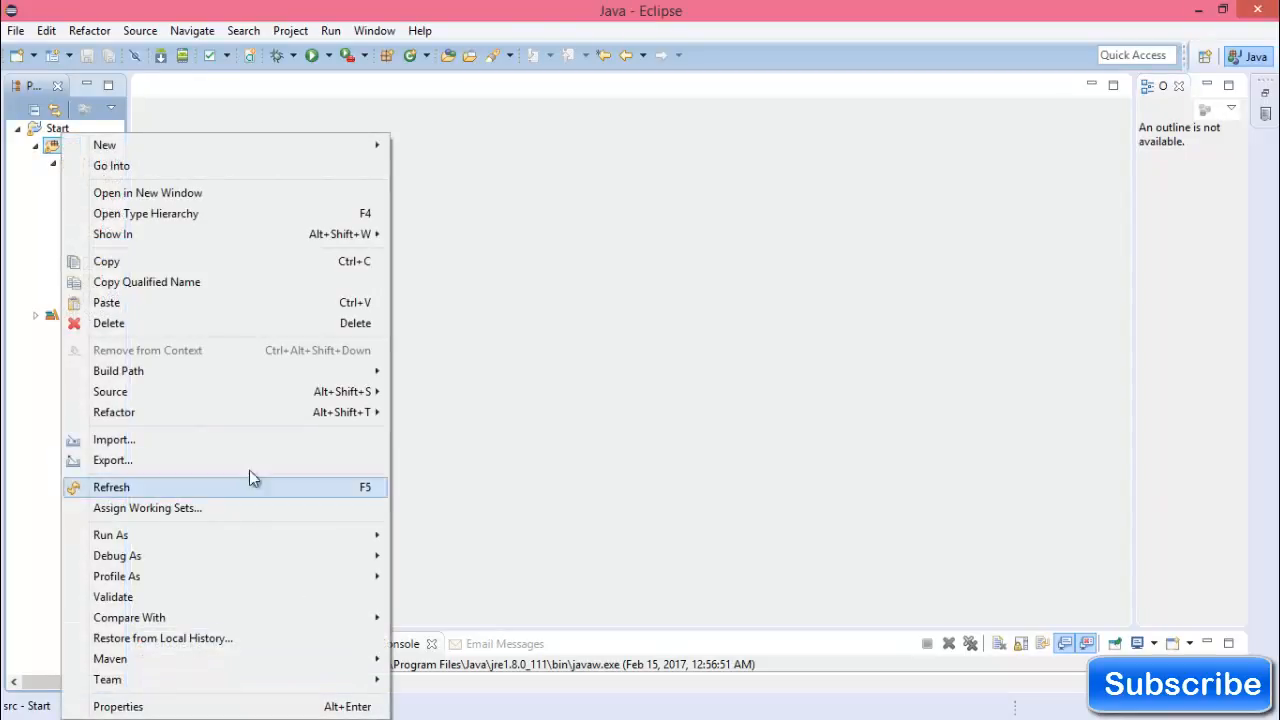
mouse_move(310, 280)
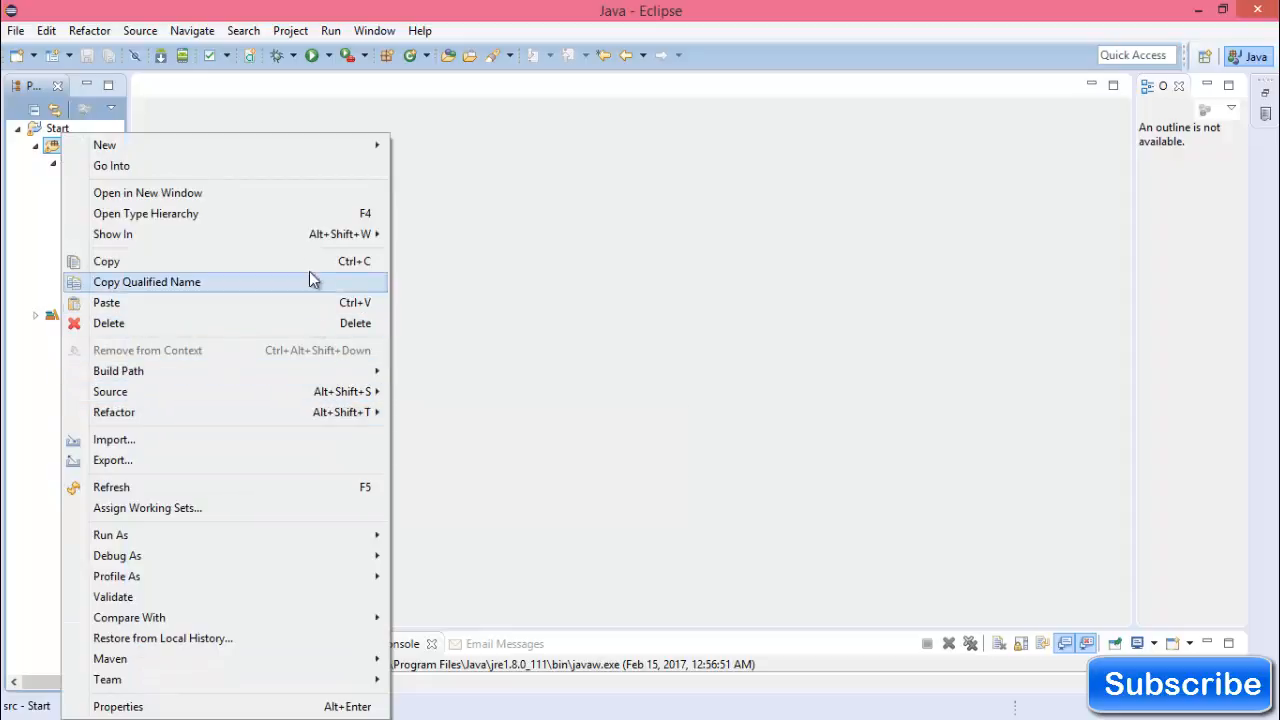
mouse_move(106, 302)
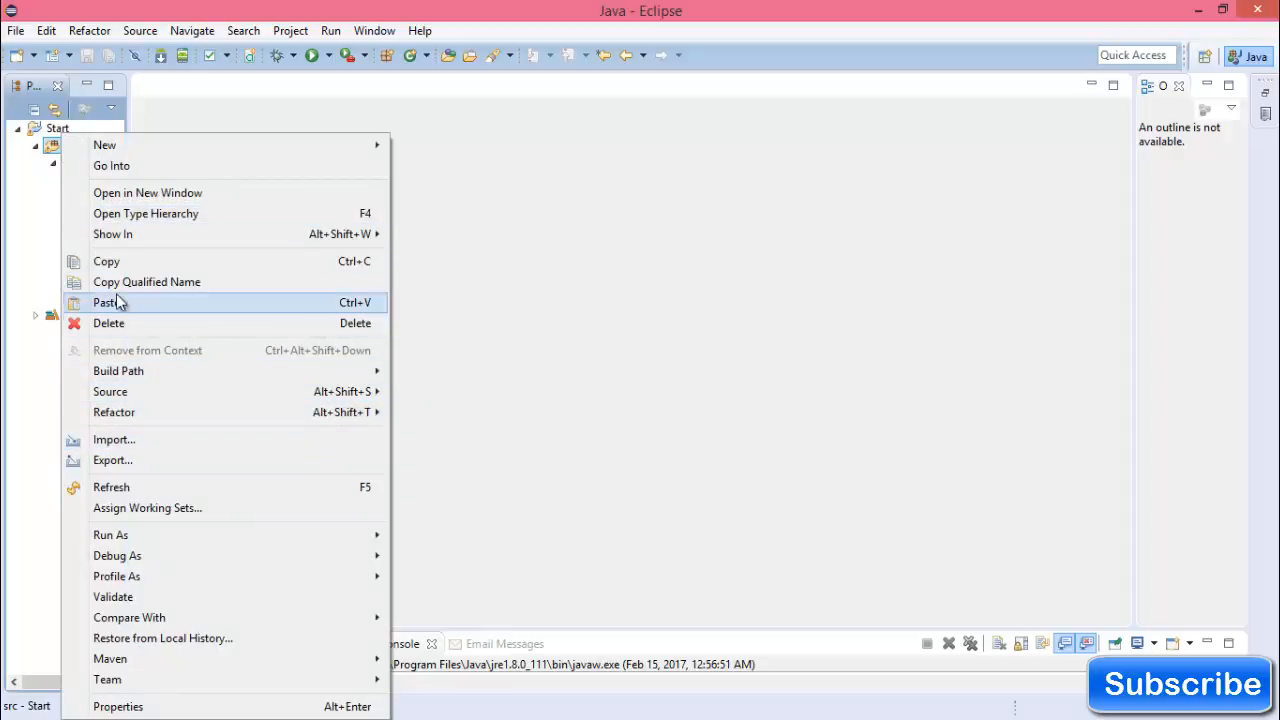
mouse_move(104, 144)
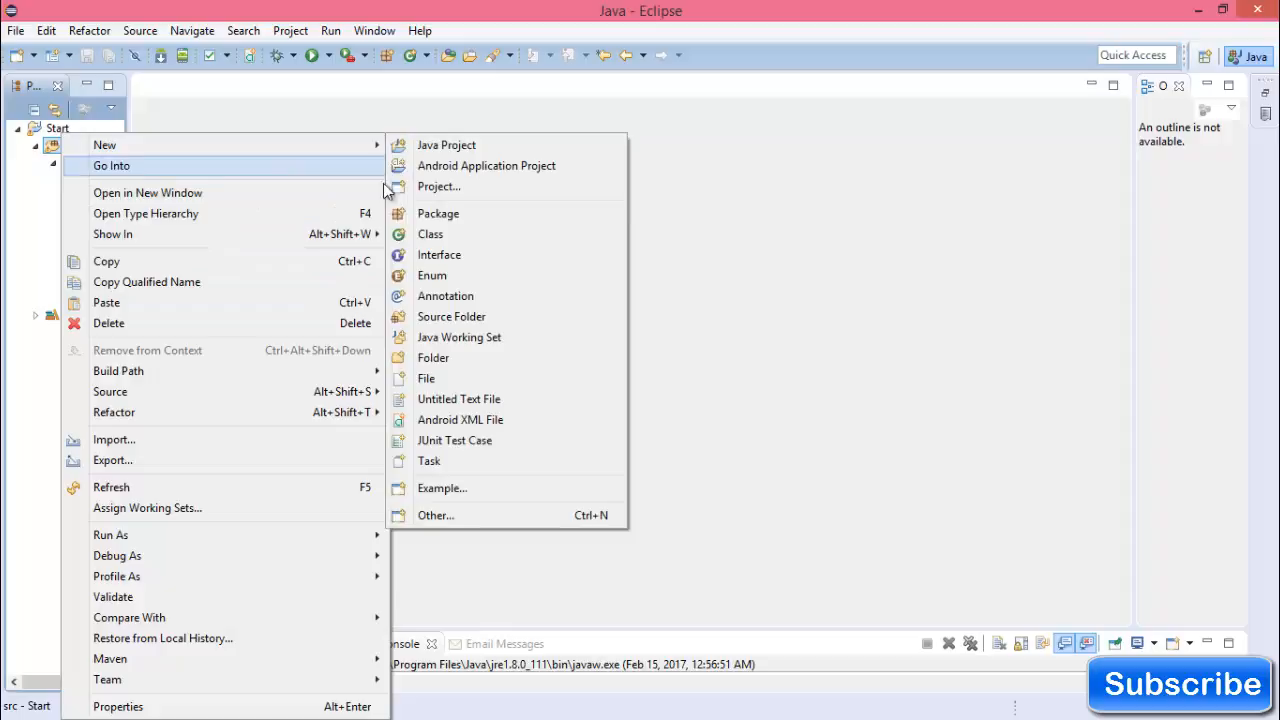
Create Java class Indexof with a generated public static void main stub
click(430, 234)
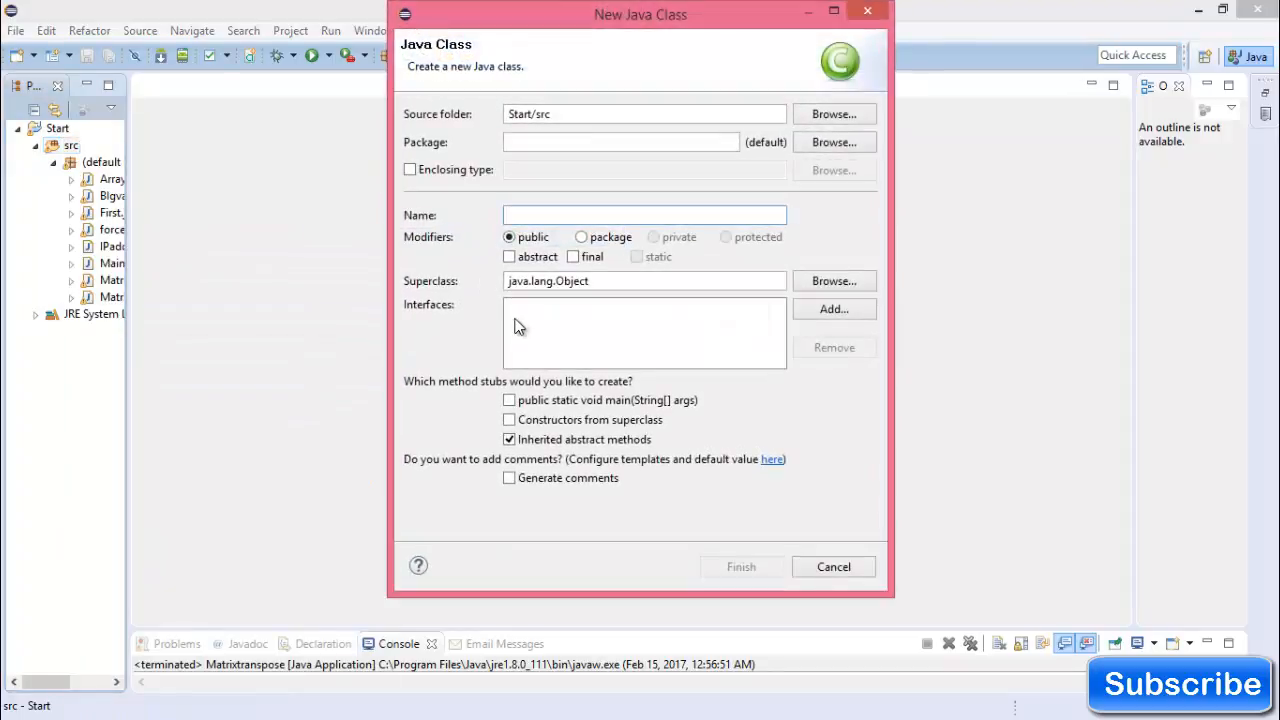
text(Indexof)
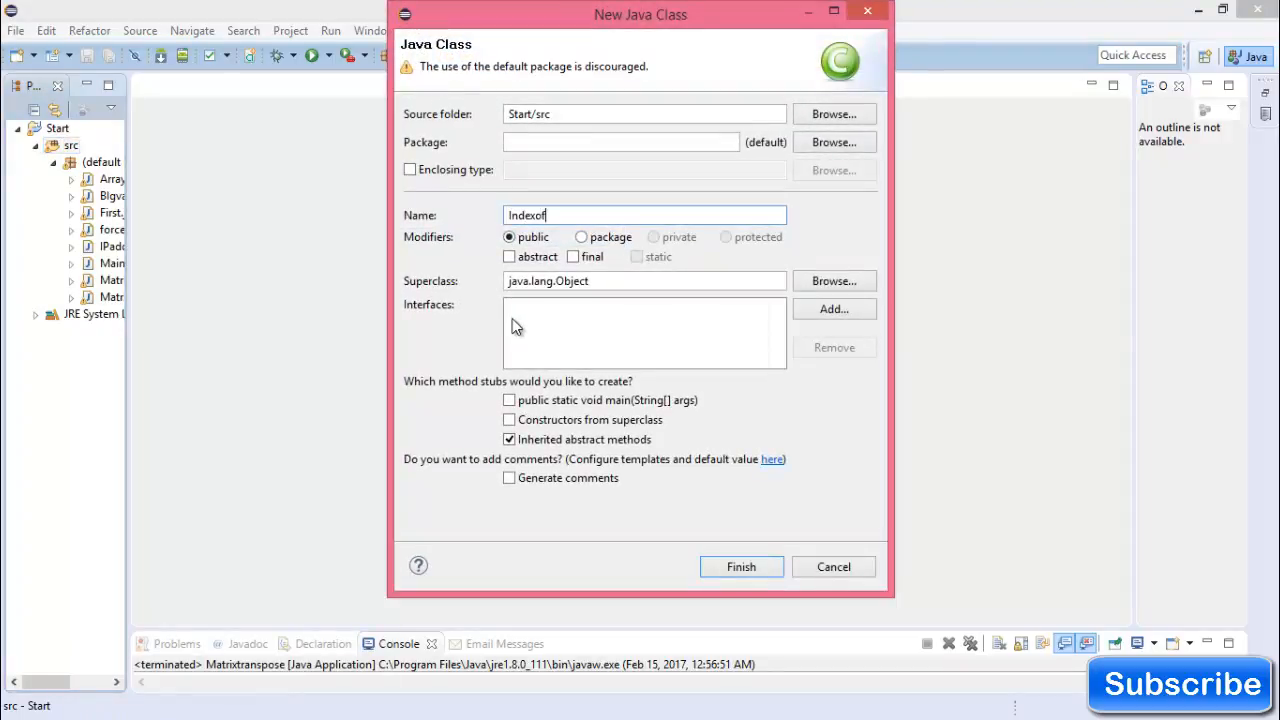
click(508, 400)
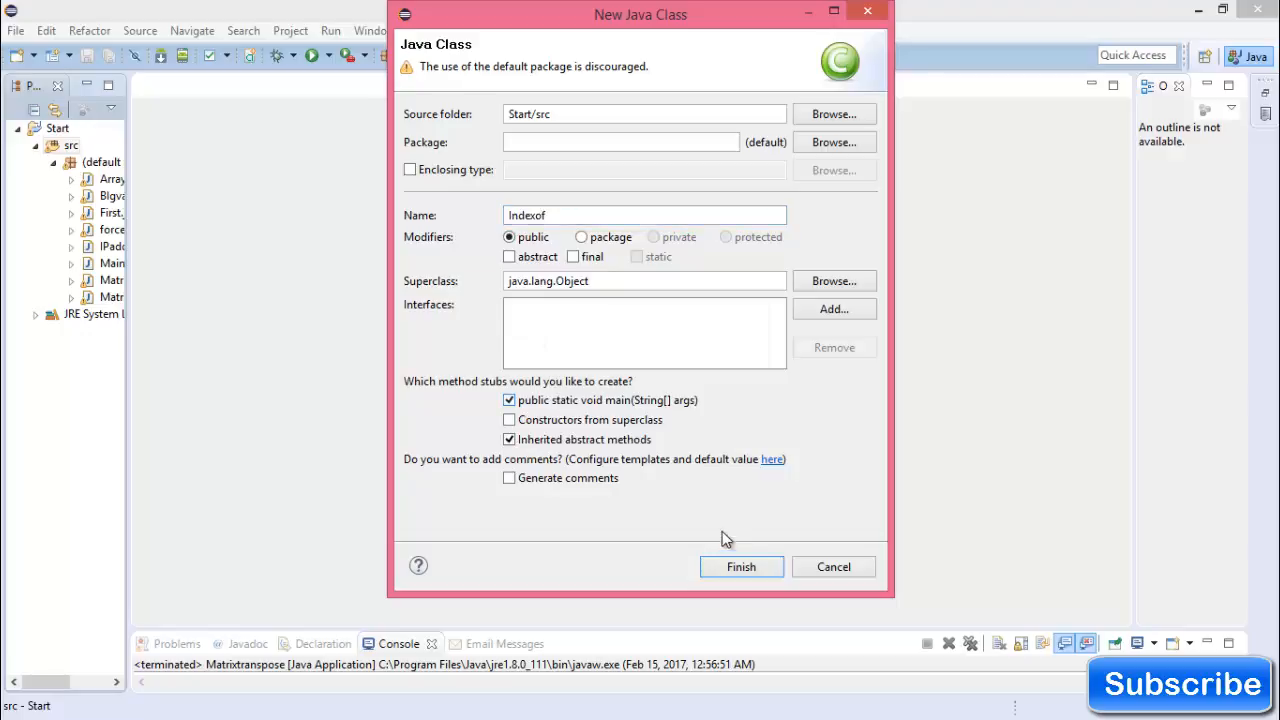
click(740, 568)
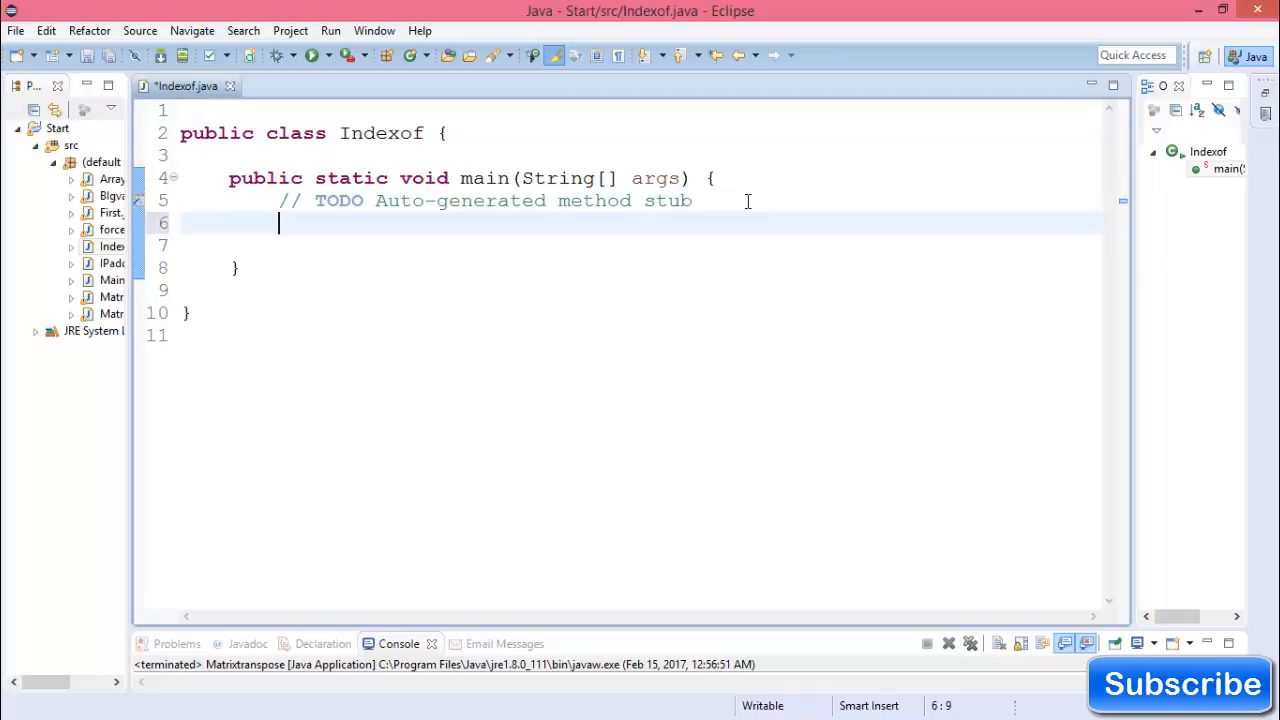
Declare String s = "Jessore University" inside main
text(String s=)
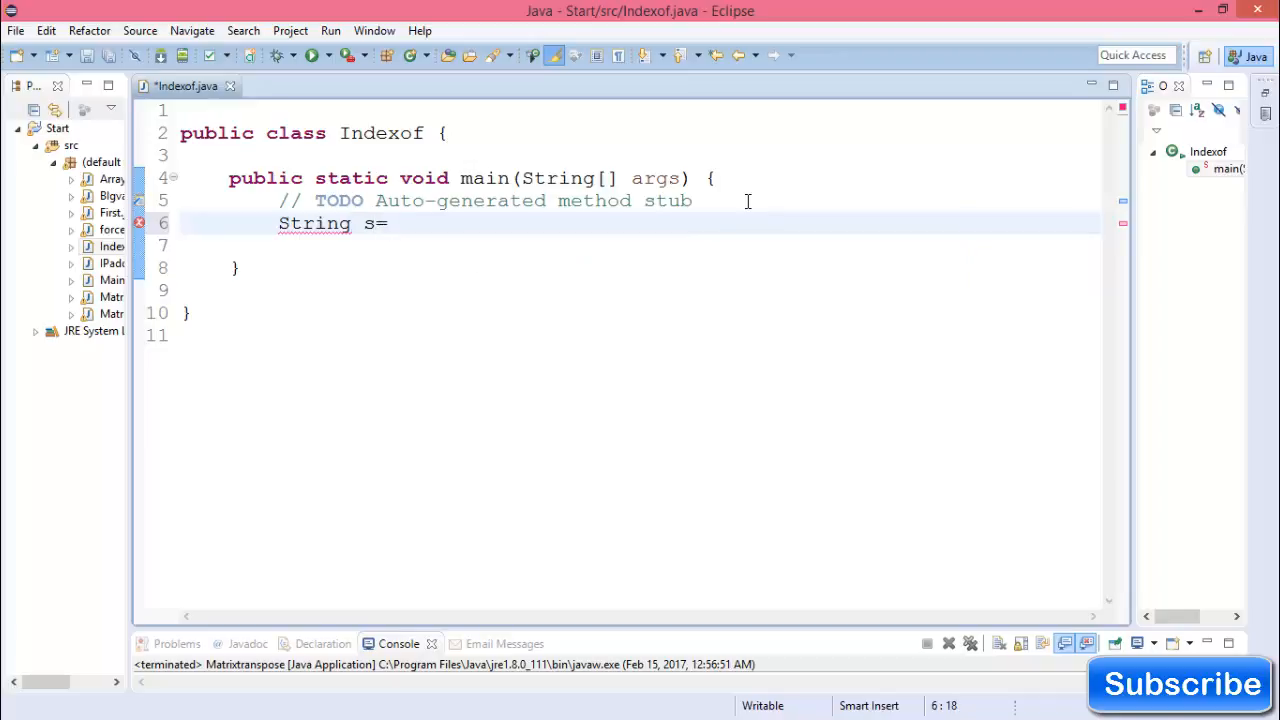
text("Je")
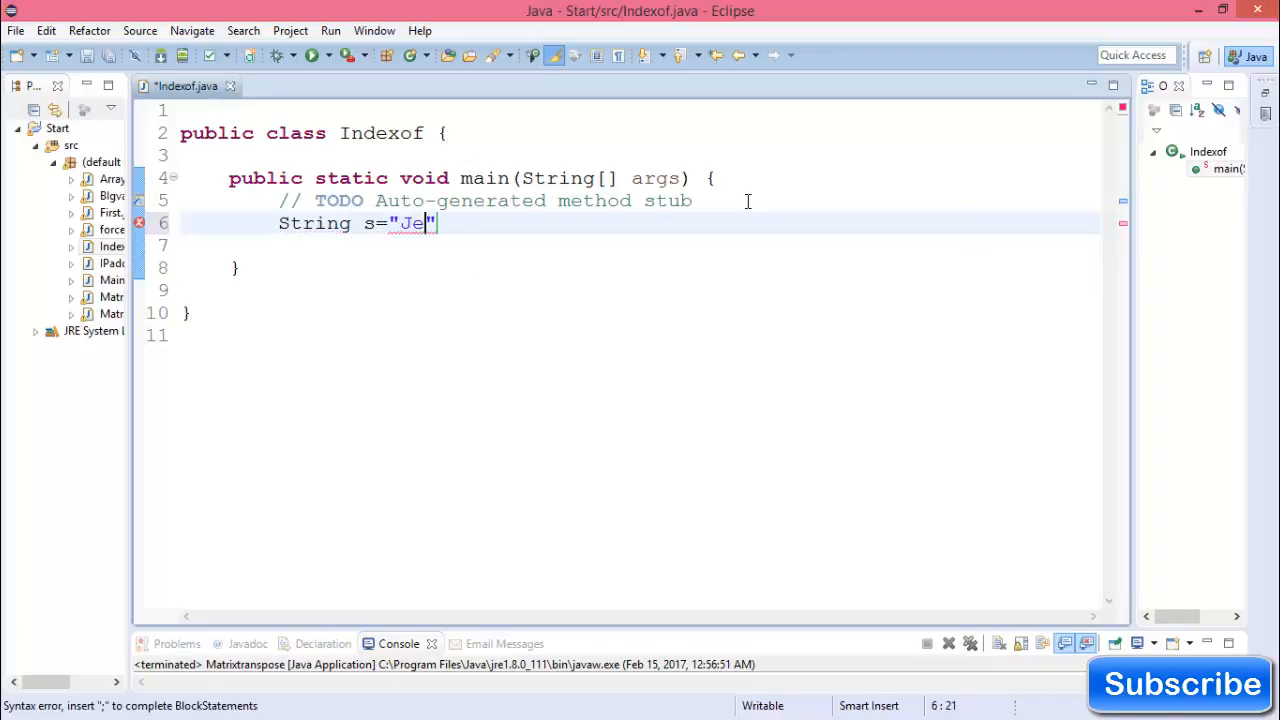
text(ssore U)
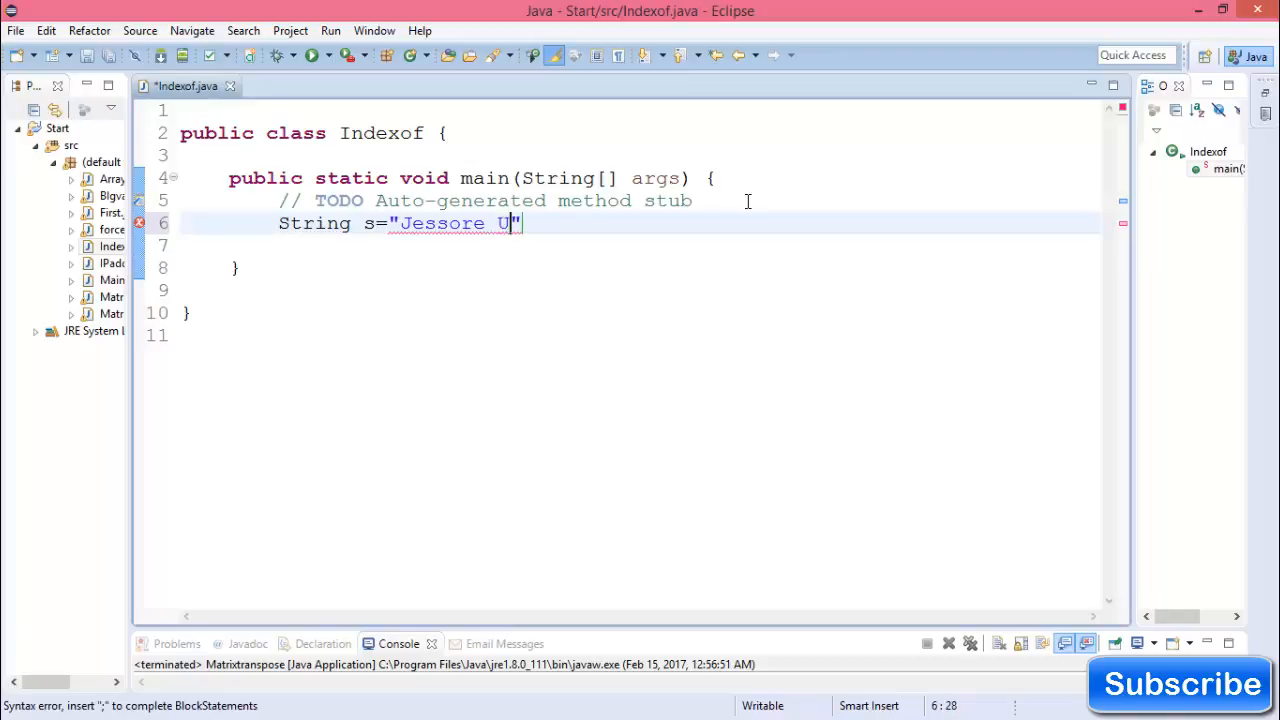
text(niversity)
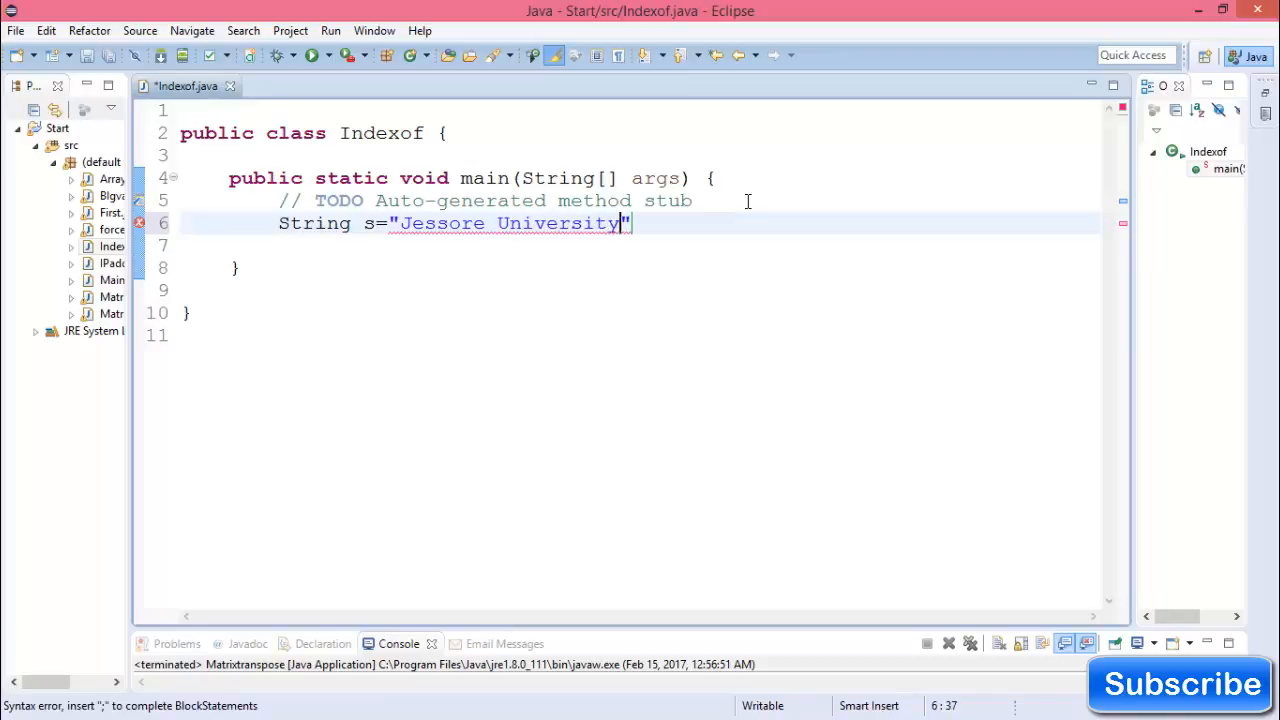
text(;)
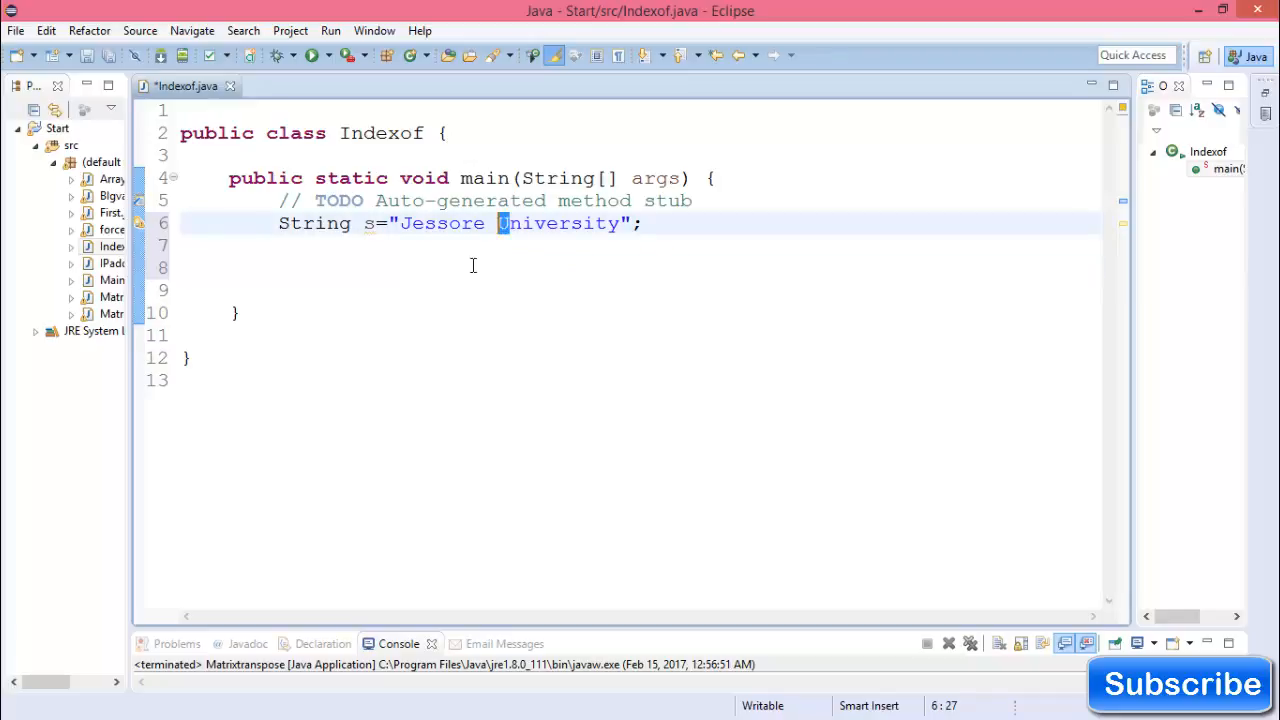
Store s.indexOf('U') in int v and print v with System.out.println
text(int)
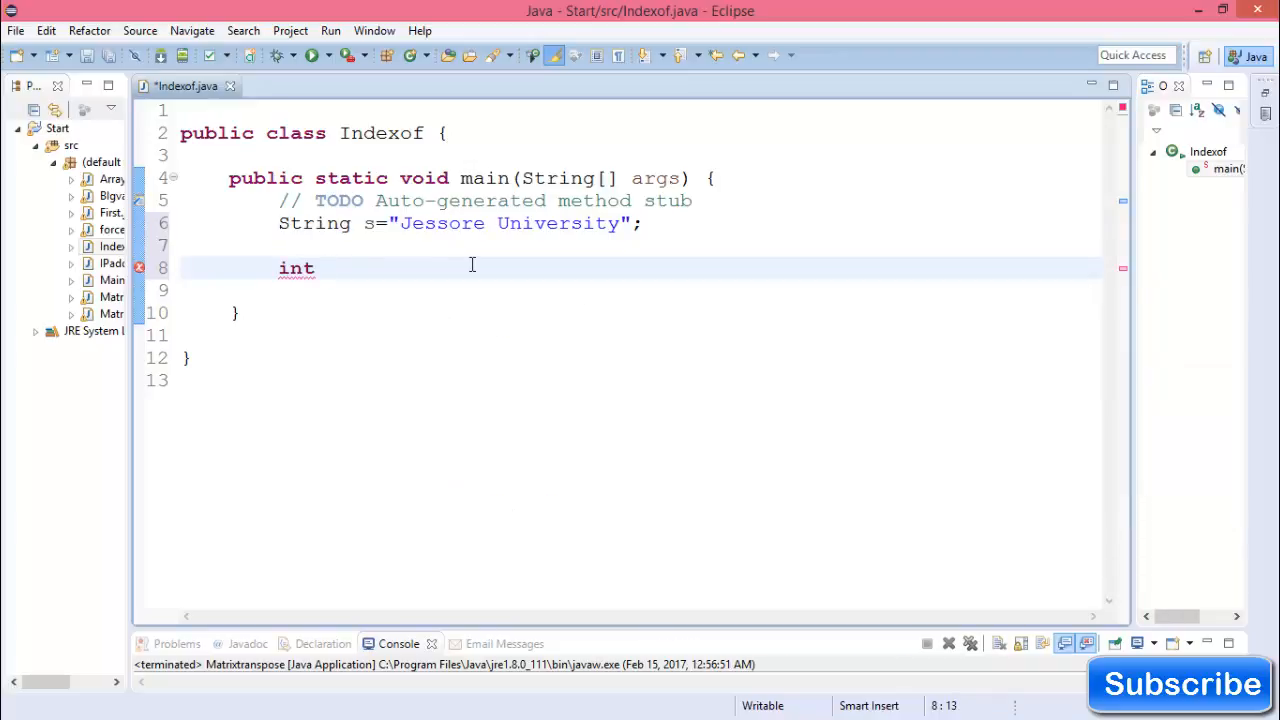
text(v)
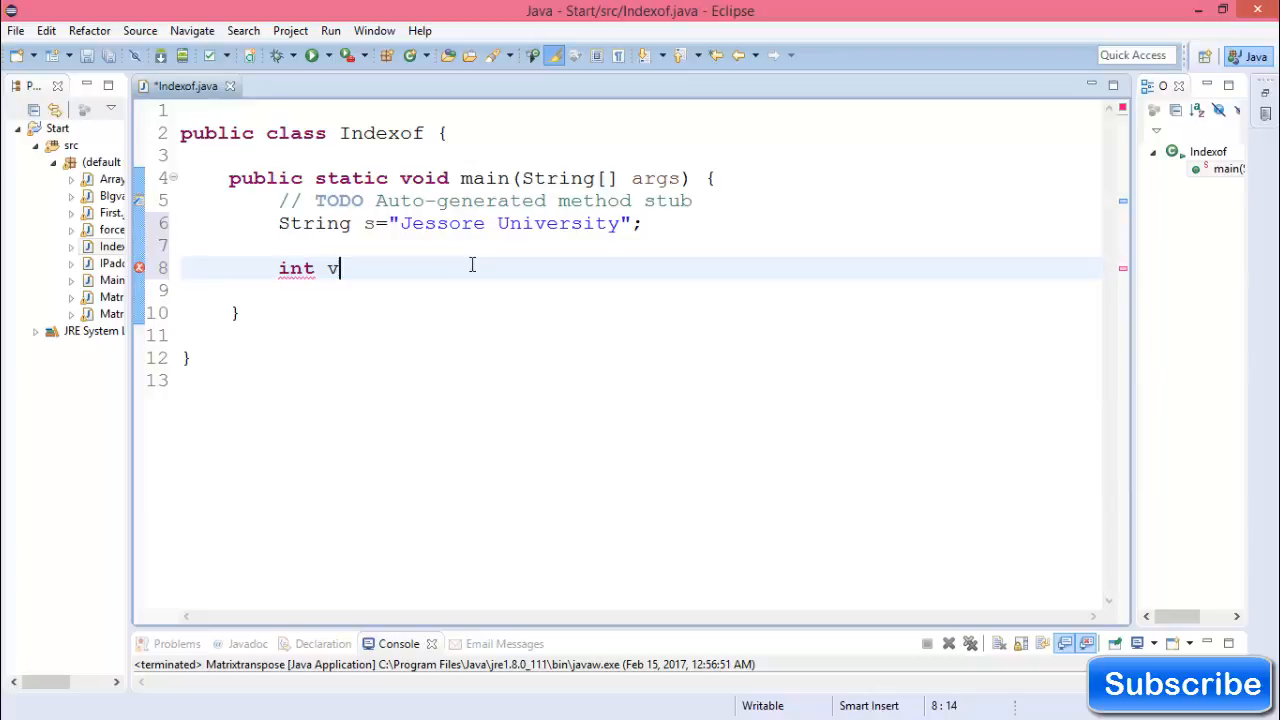
text(=)
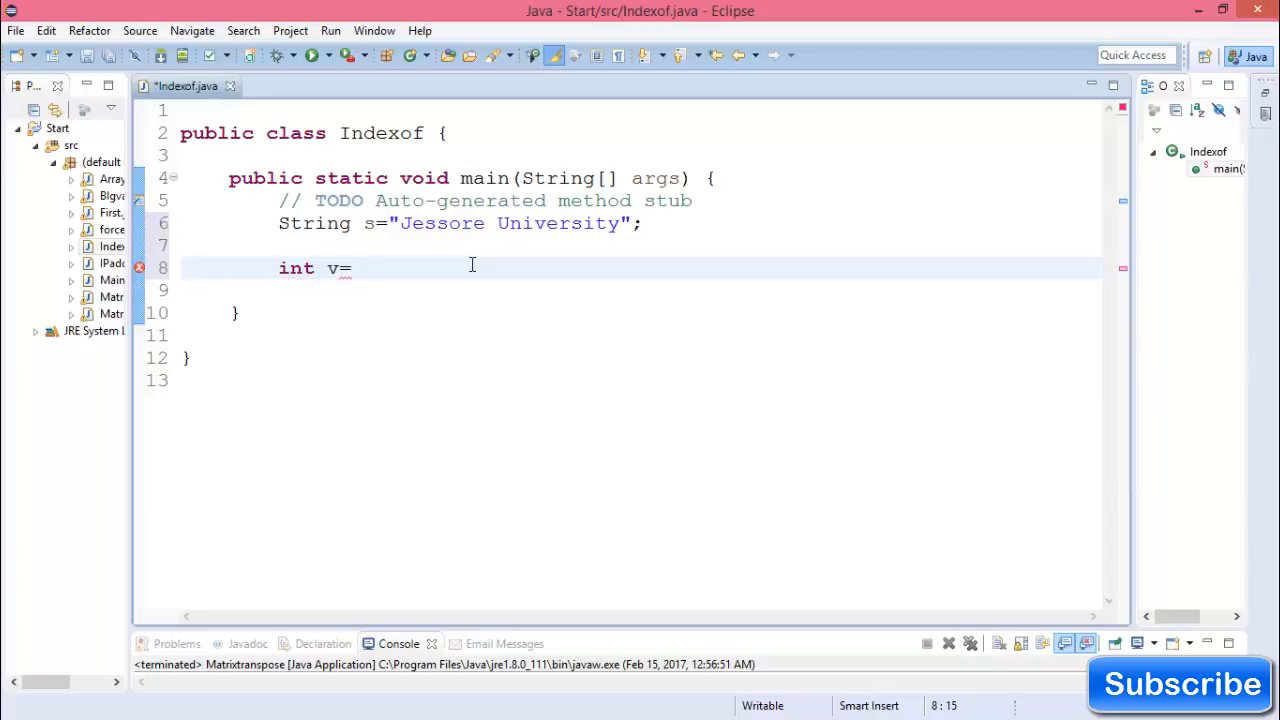
text(s.indexOf(')
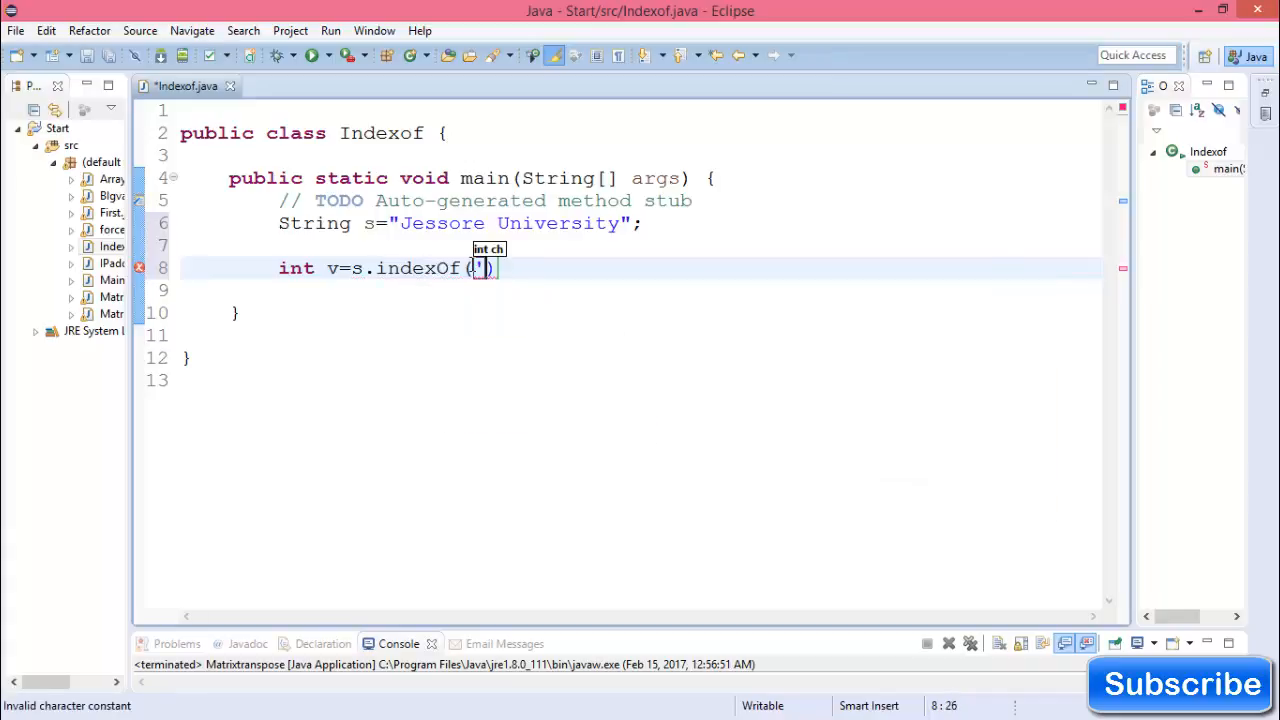
text(U)
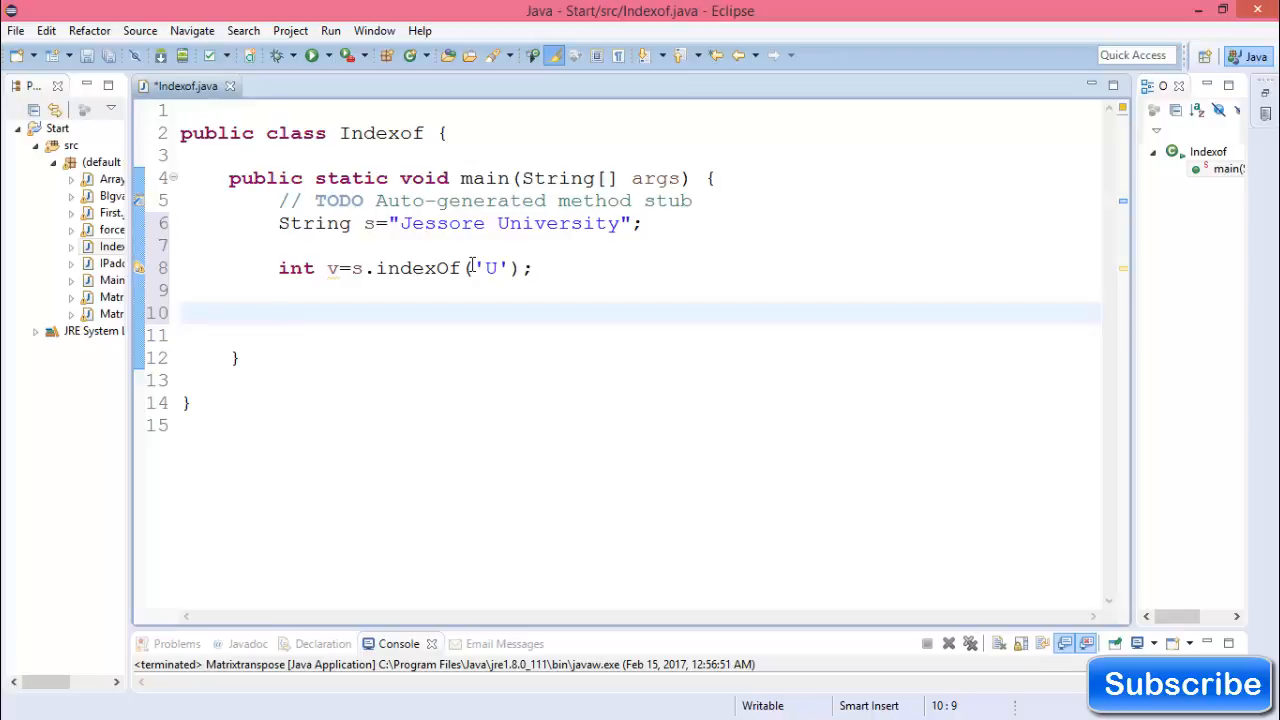
text(System.out.println();)
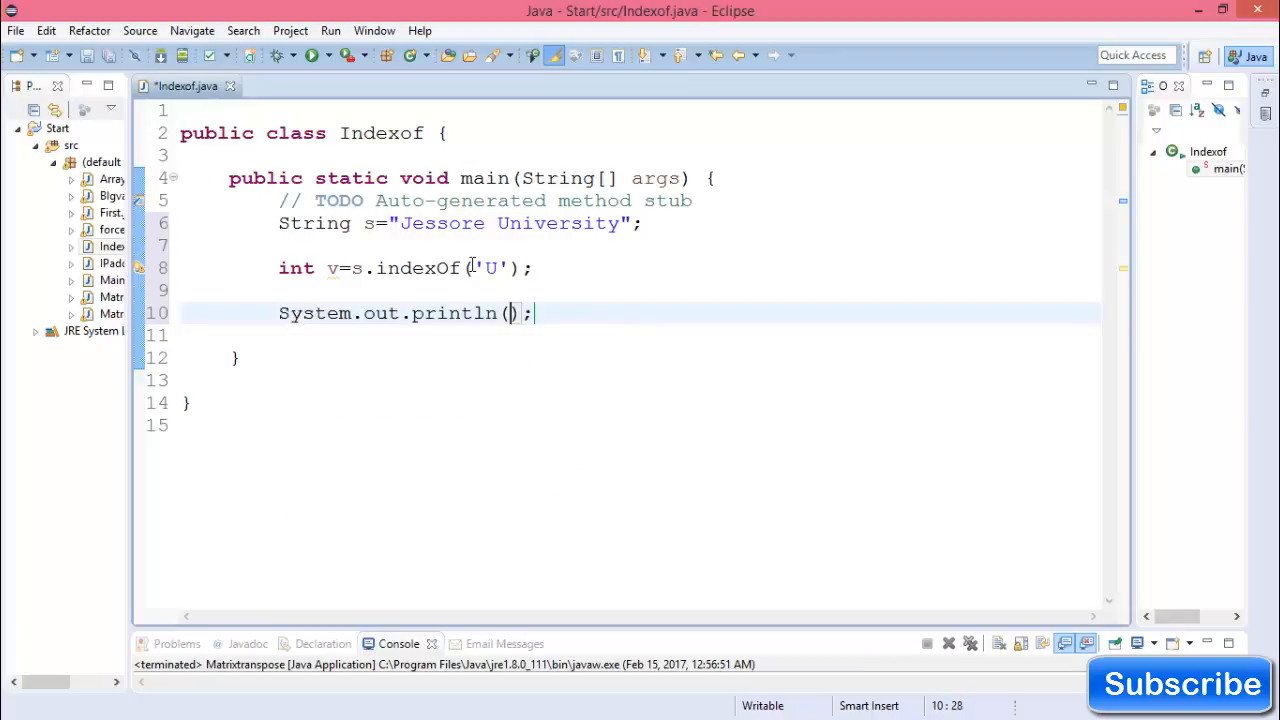
text(v)
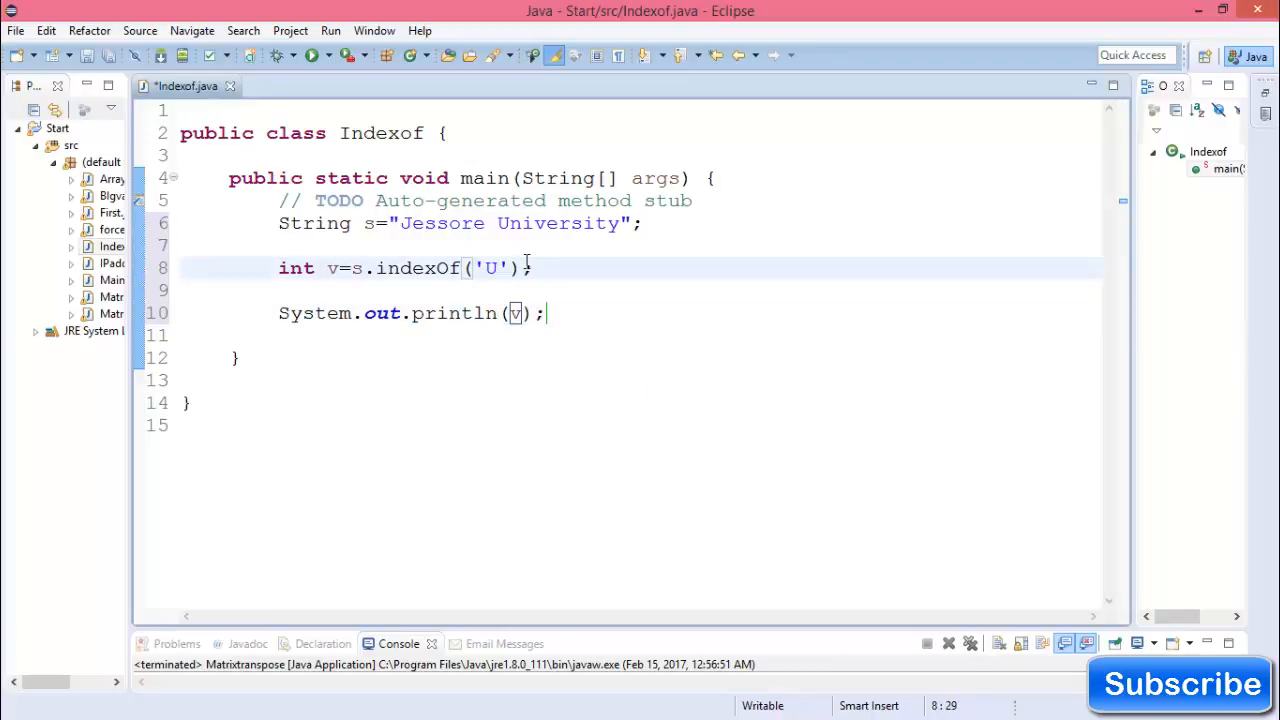
Save and run Indexof via Run > Run so the console prints 8, then place the cursor after the indexOf line
click(330, 30)
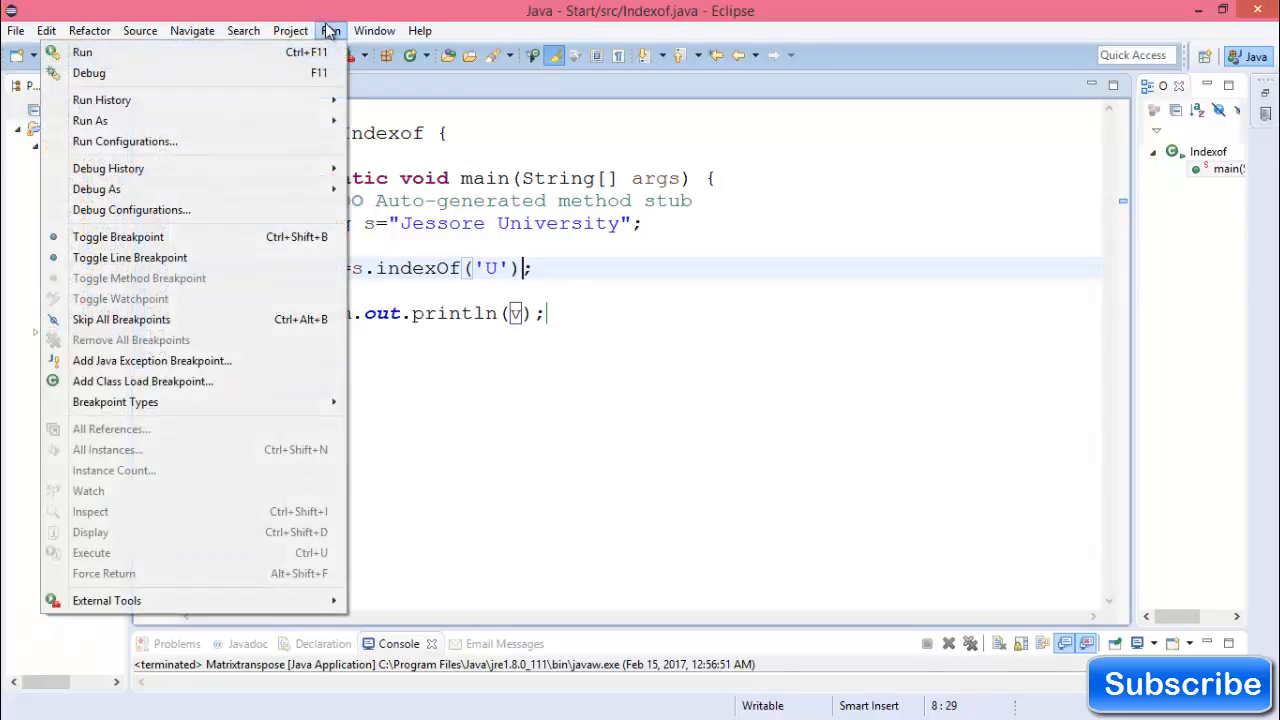
click(82, 52)
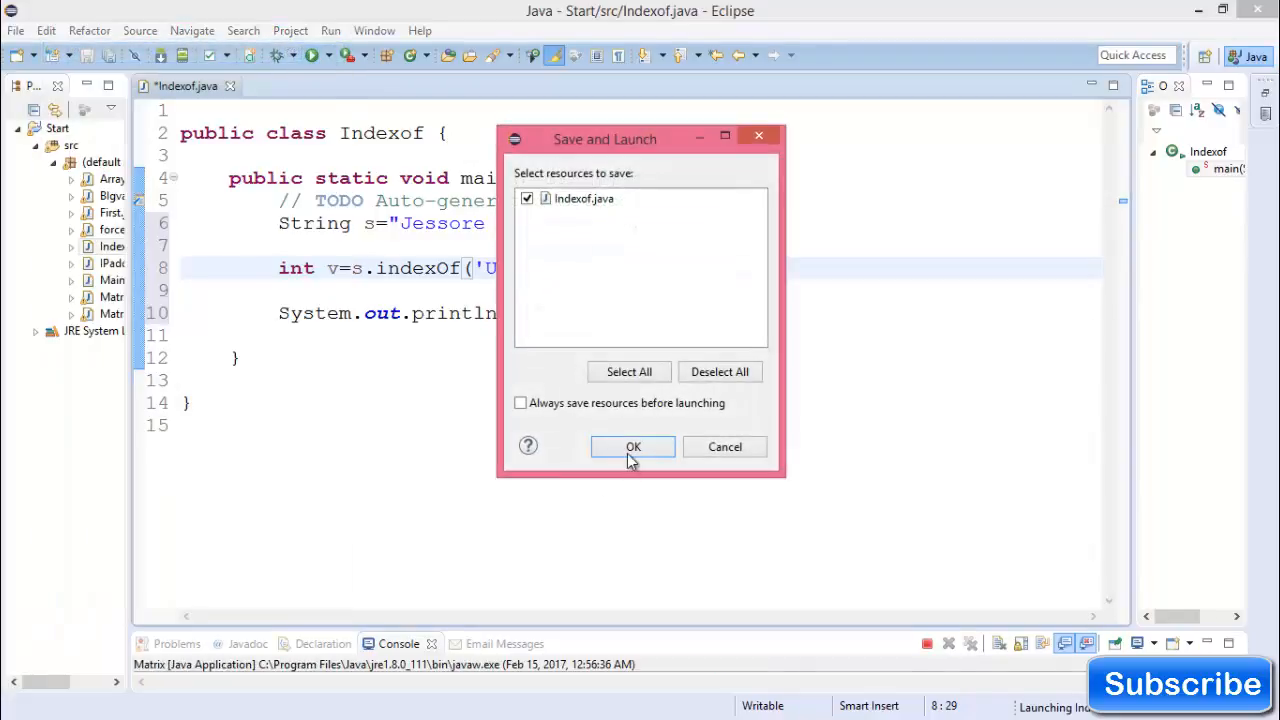
click(632, 446)
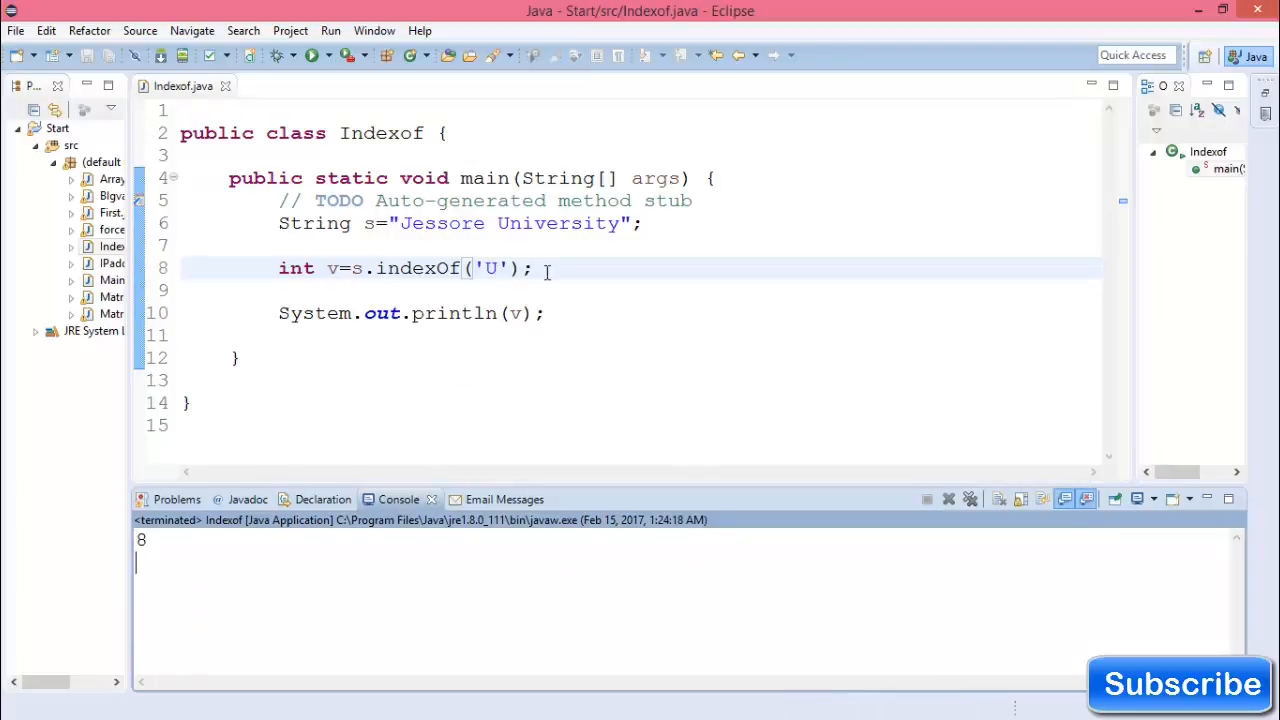
click(556, 268)
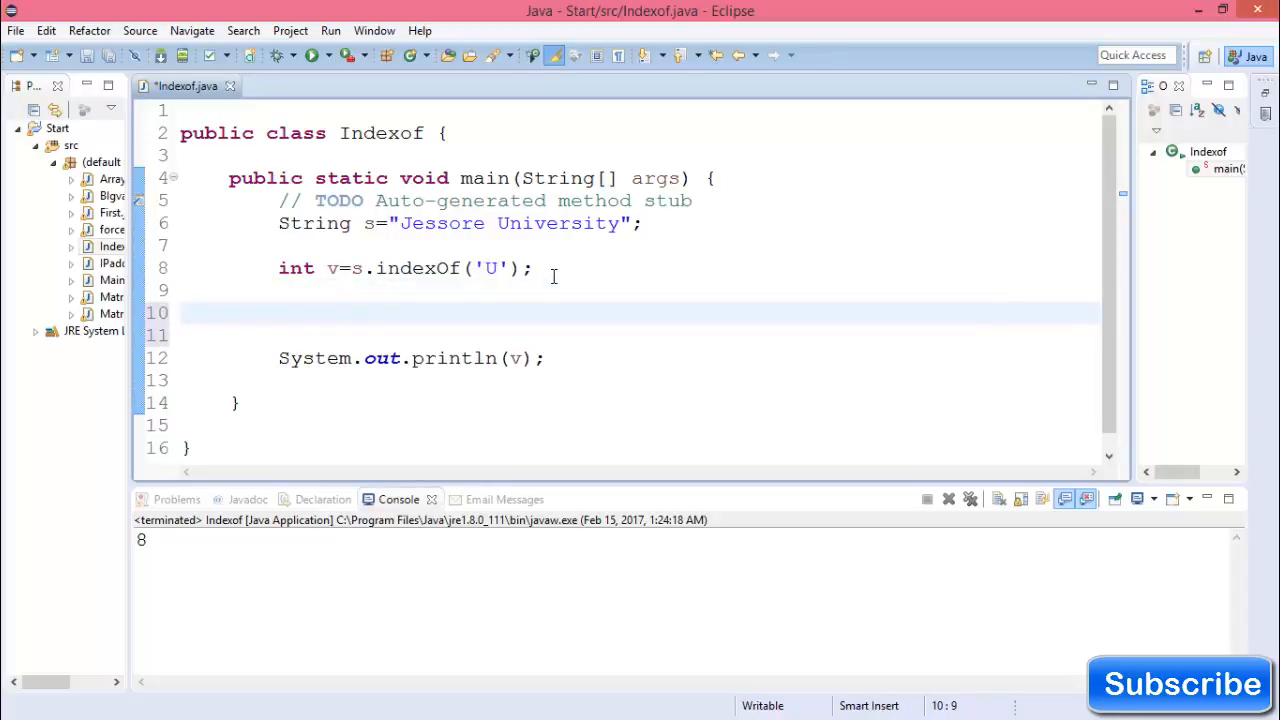
Add int v2 = s.indexOf('U', 5); on the line after v
text(int)
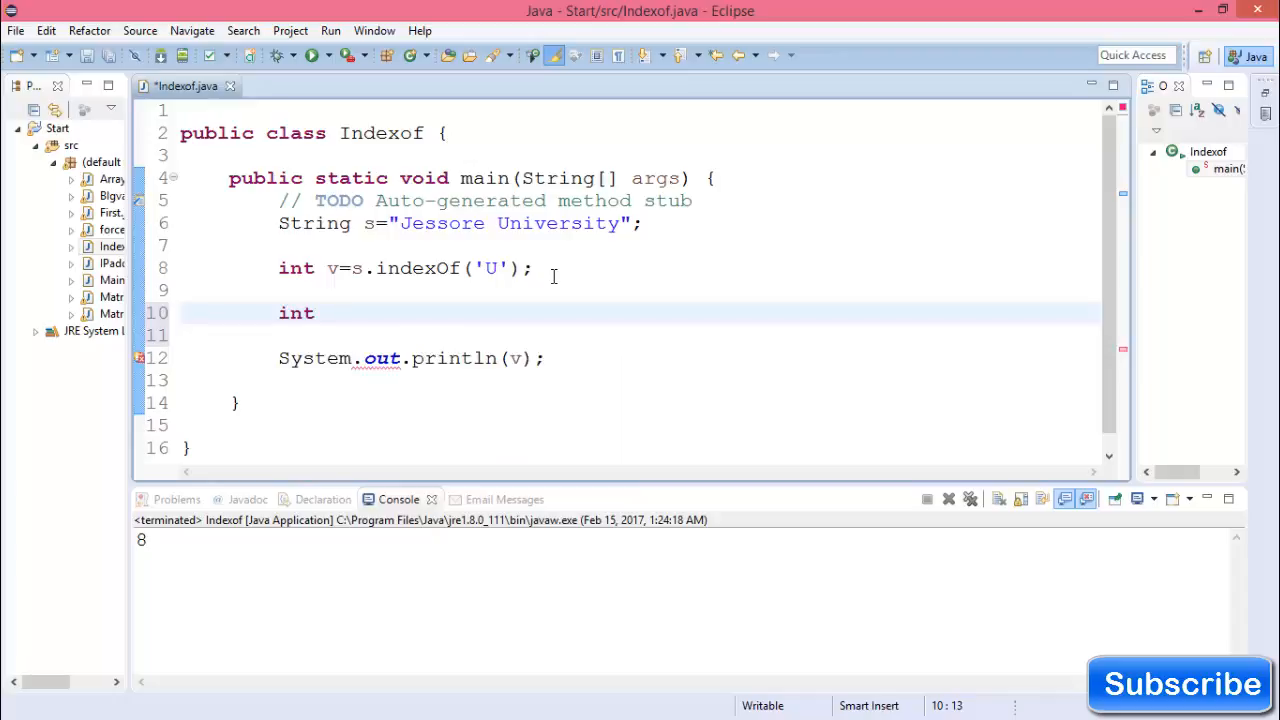
text(v2=)
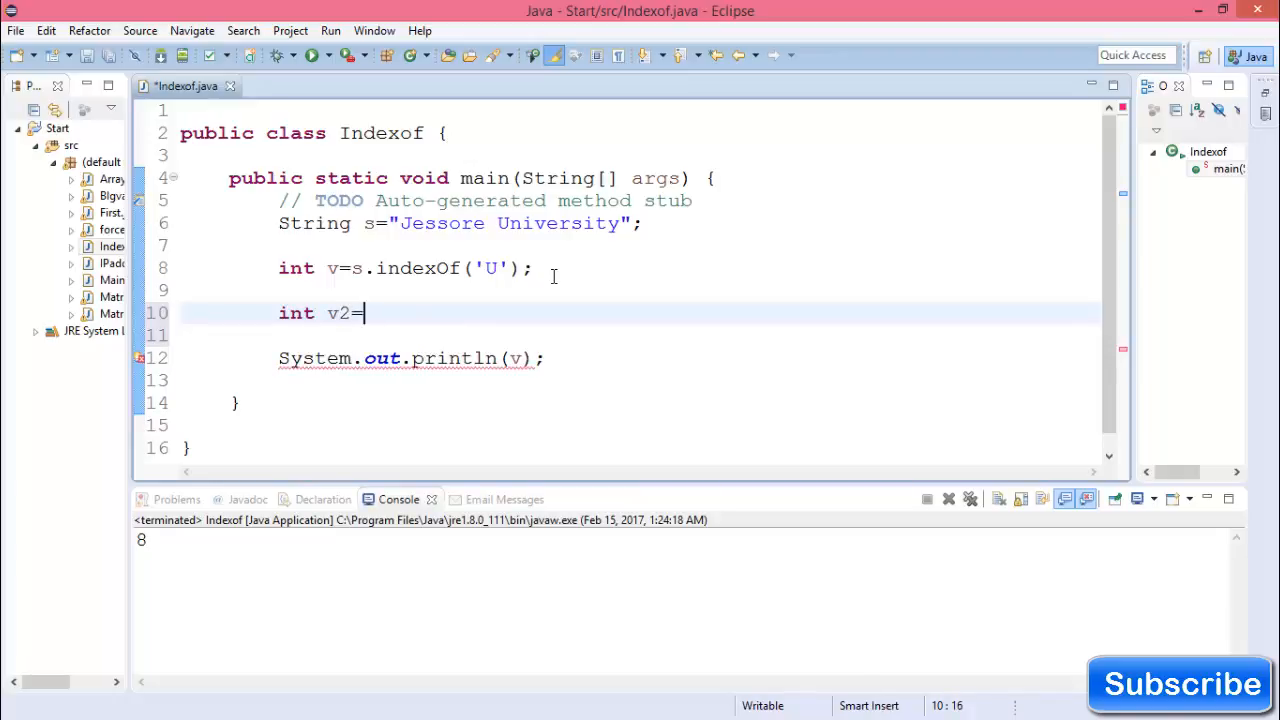
text(s.)
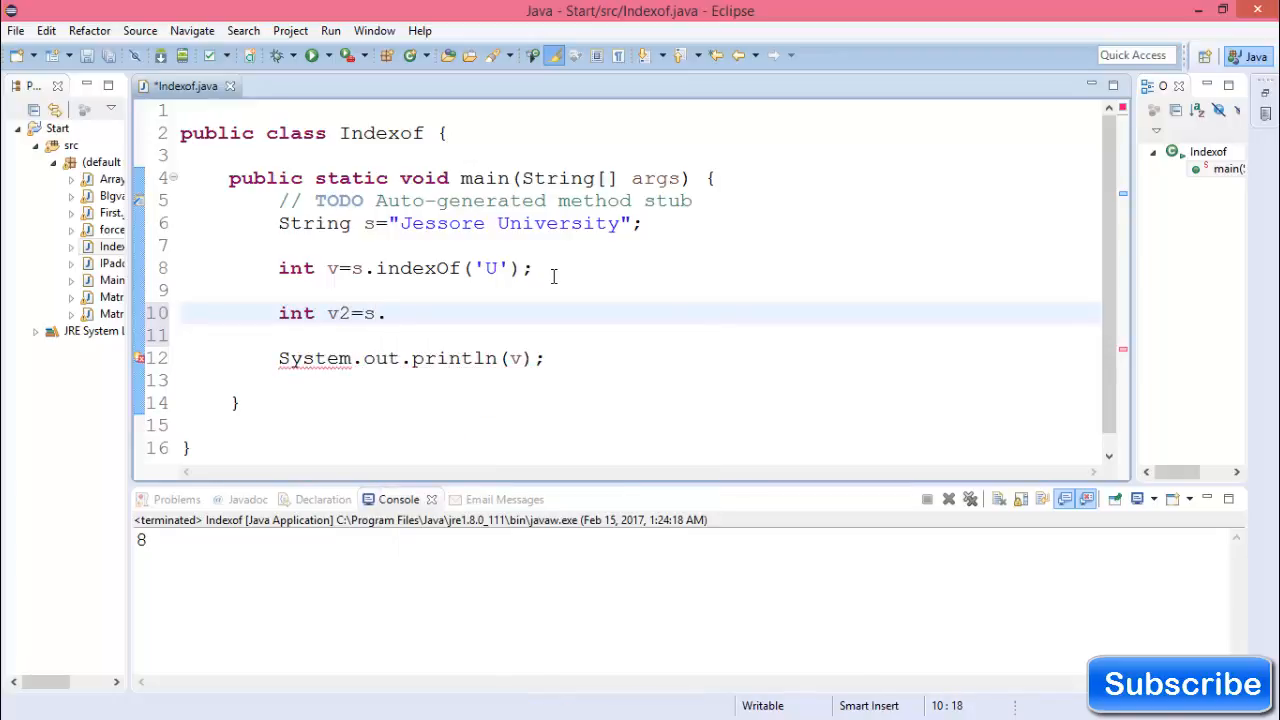
text(indexOf(')
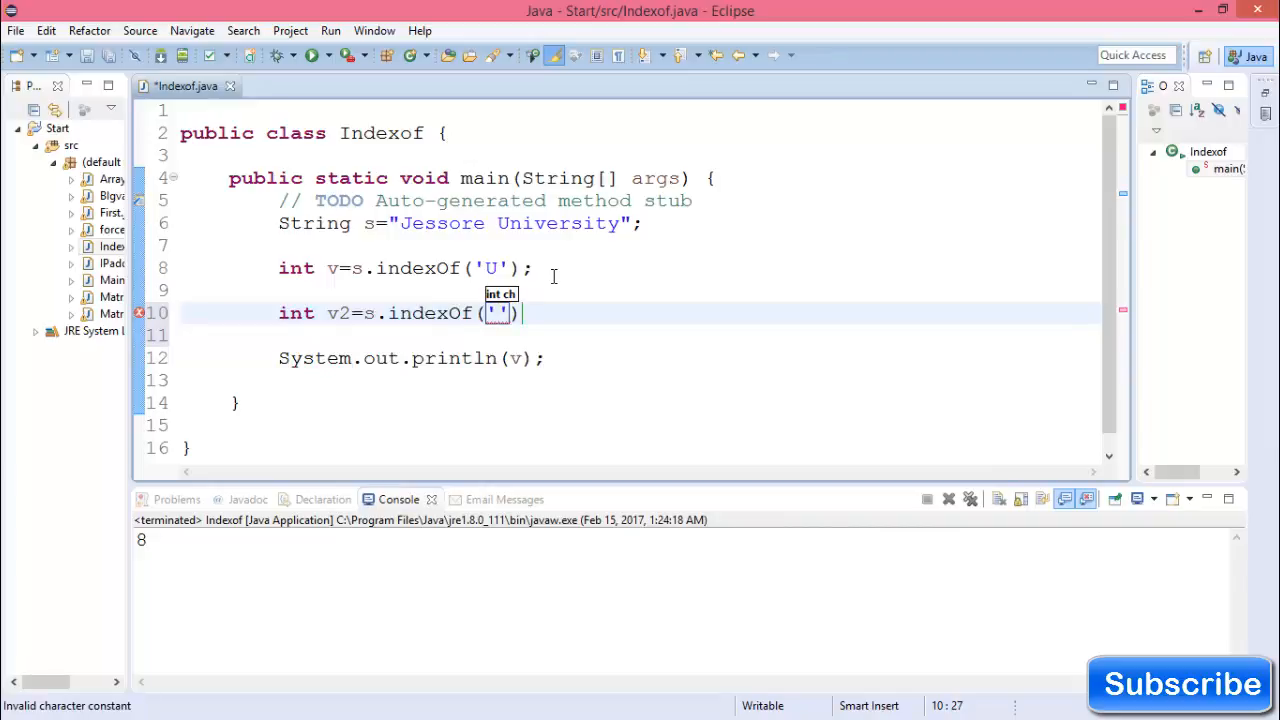
text(U)
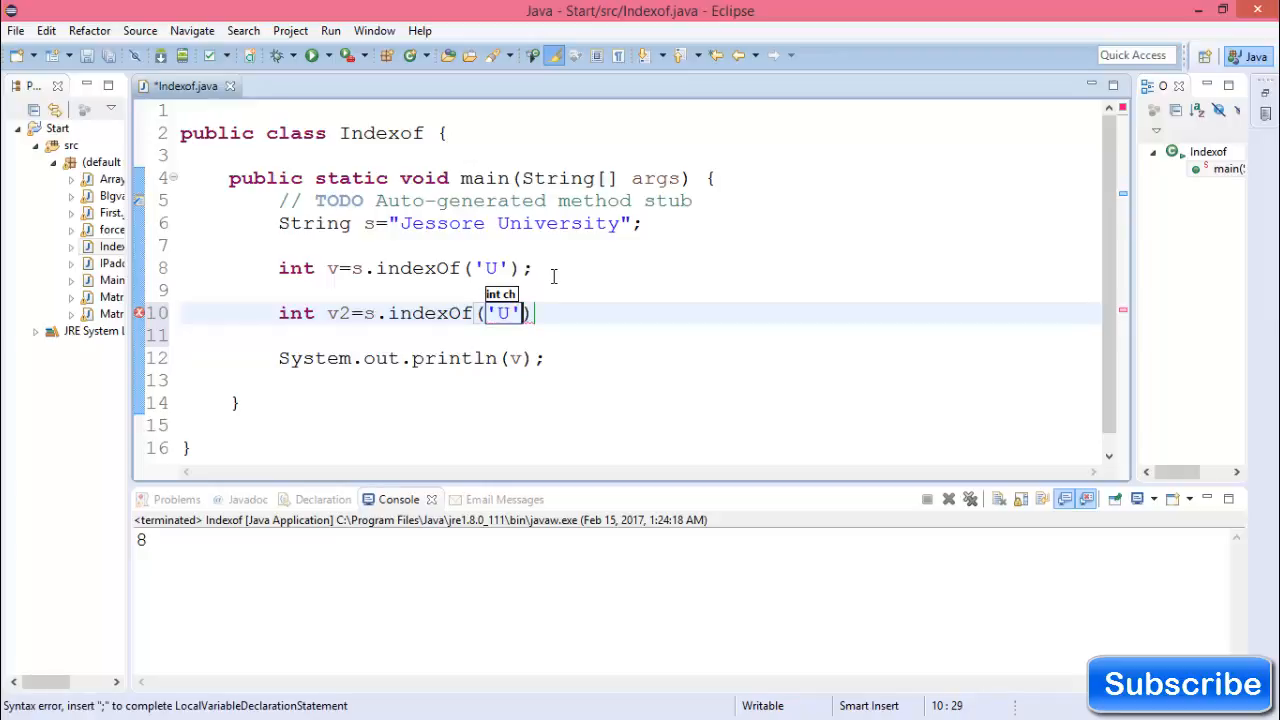
text(,5)
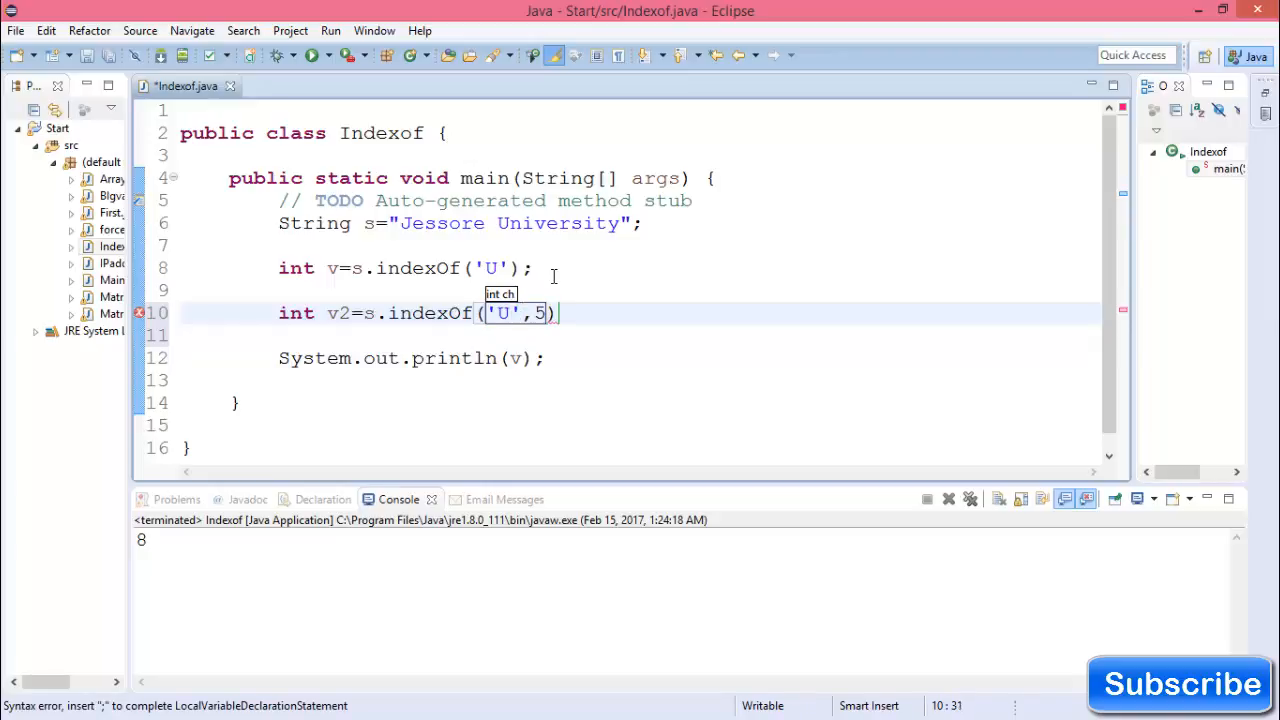
text(;)
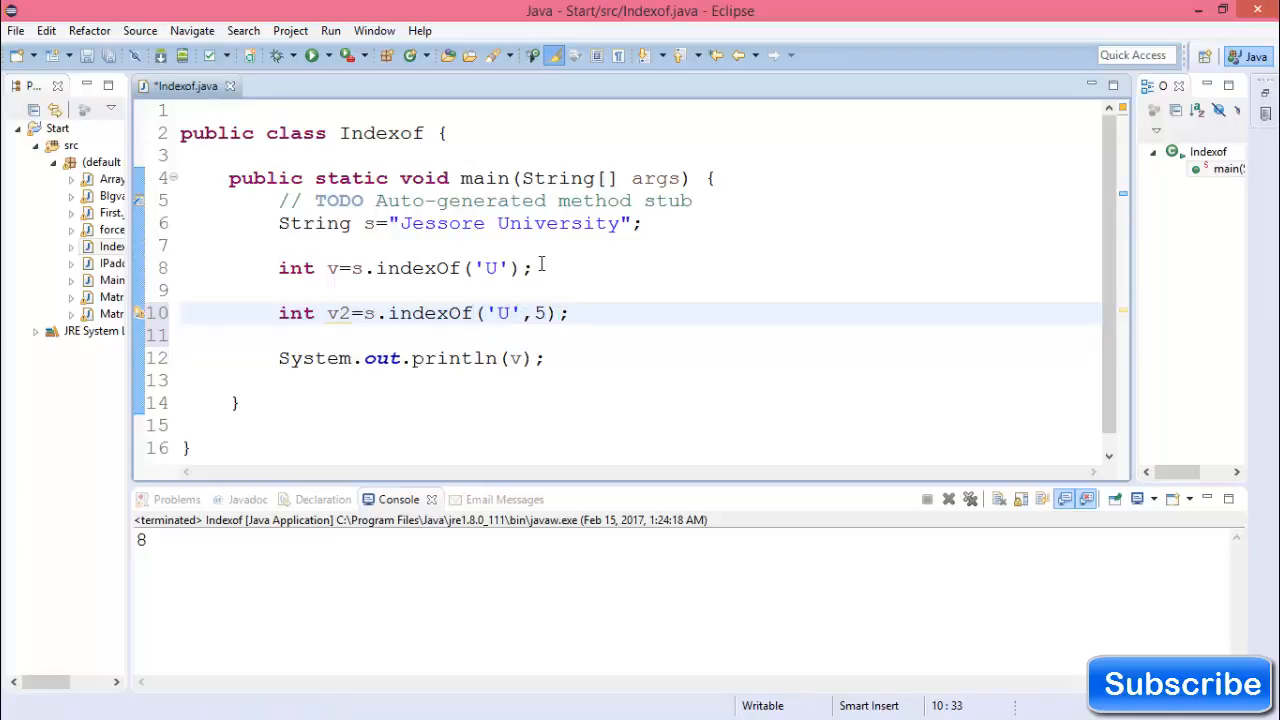
Add System.out.println(v2); below the first println
click(548, 358)
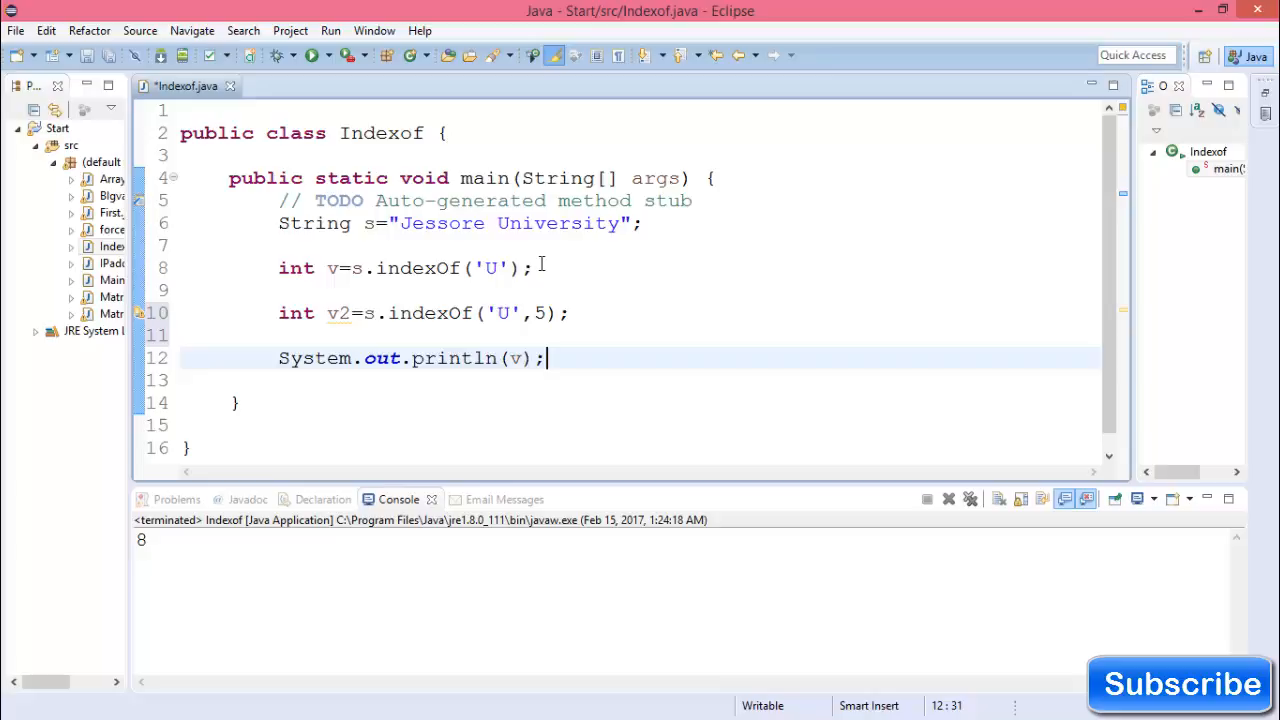
text(sy)
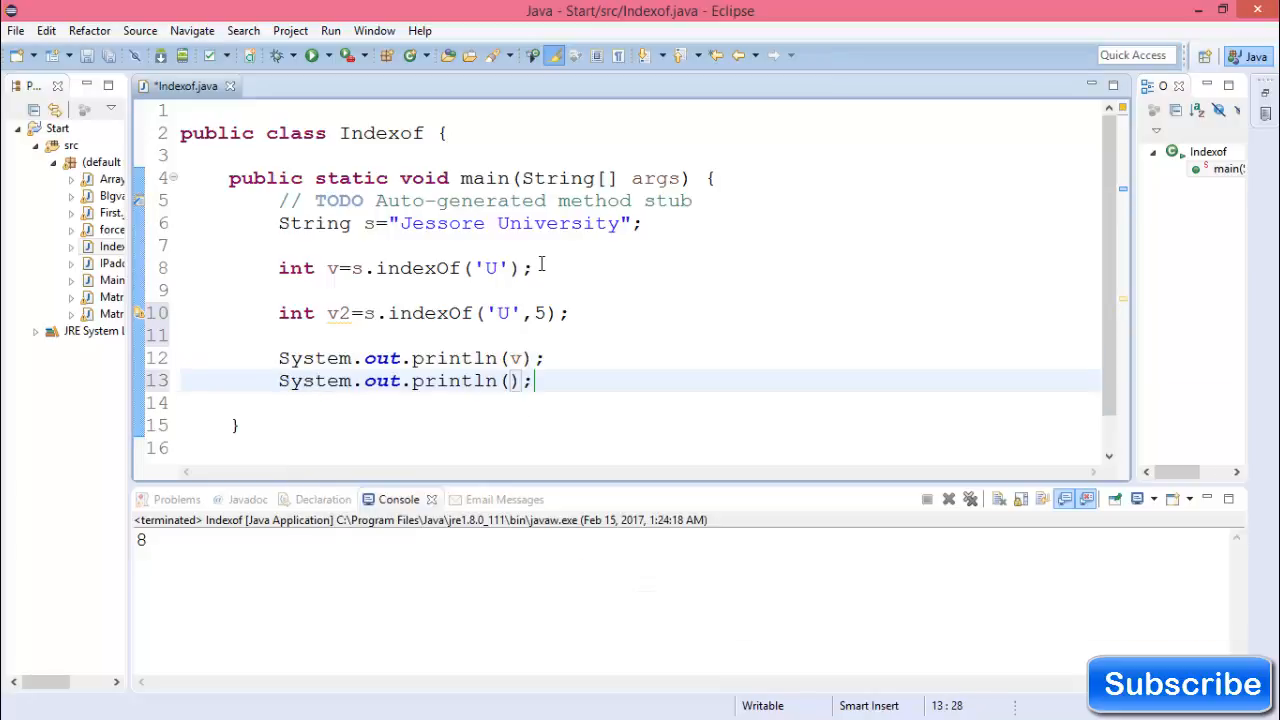
text(v2)
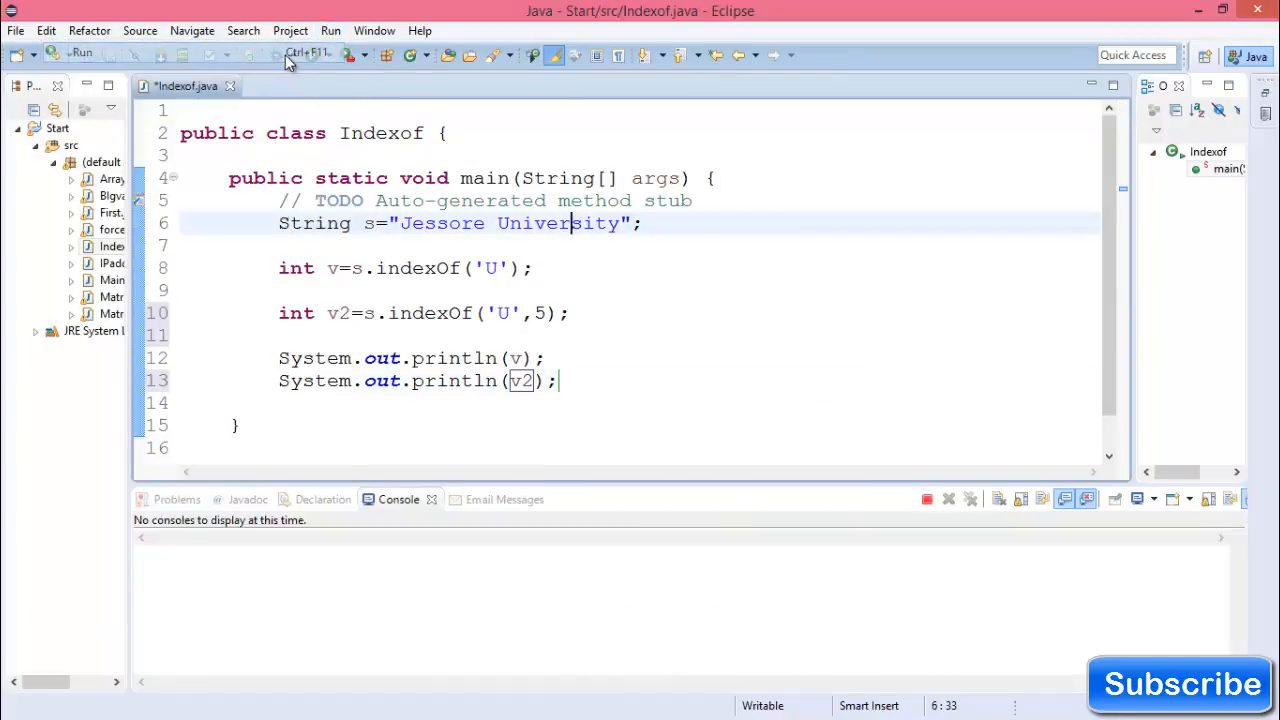
Run, change the second indexOf to search 'e' from index 5, and rerun to print 8 and 6
click(312, 56)
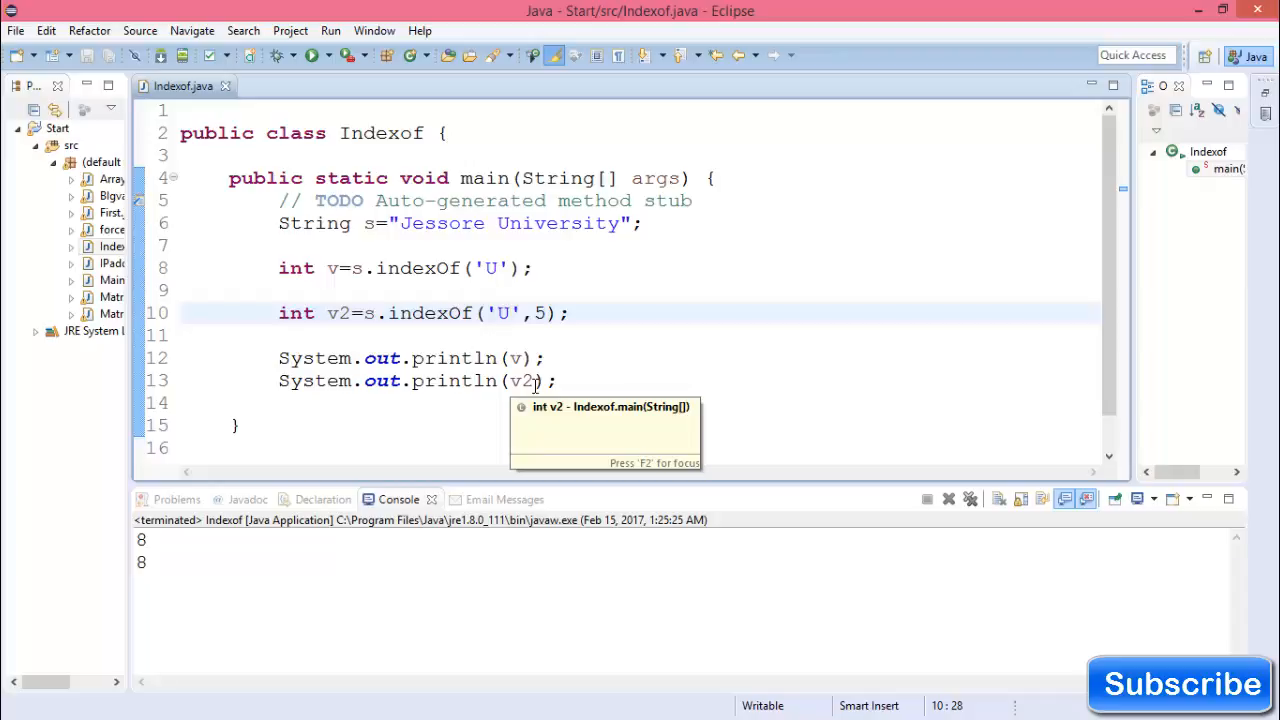
text(e)
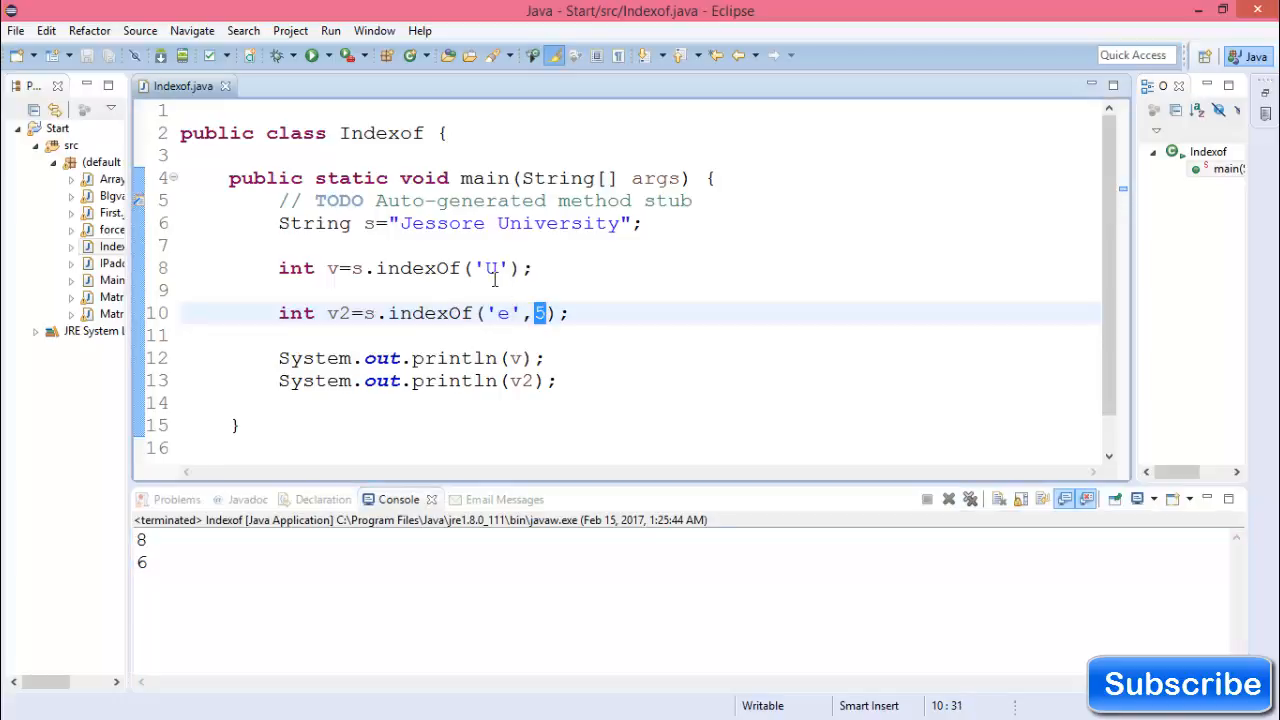
click(424, 224)
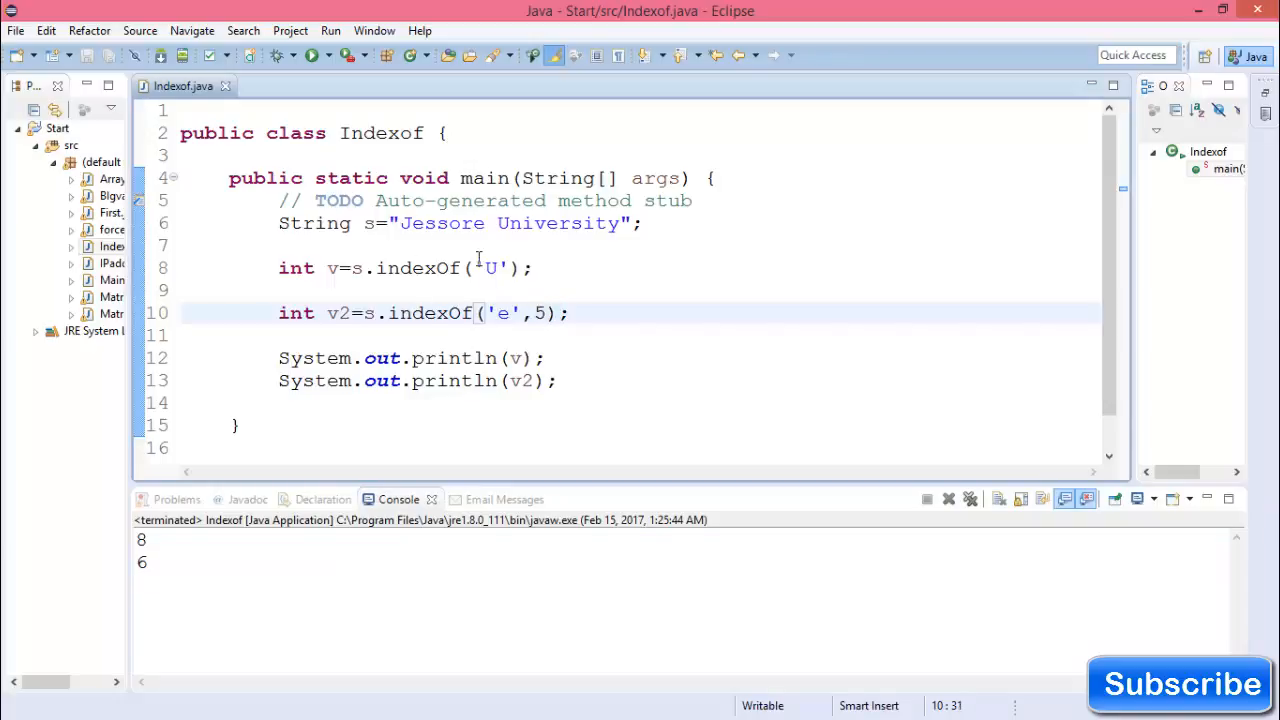
click(480, 224)
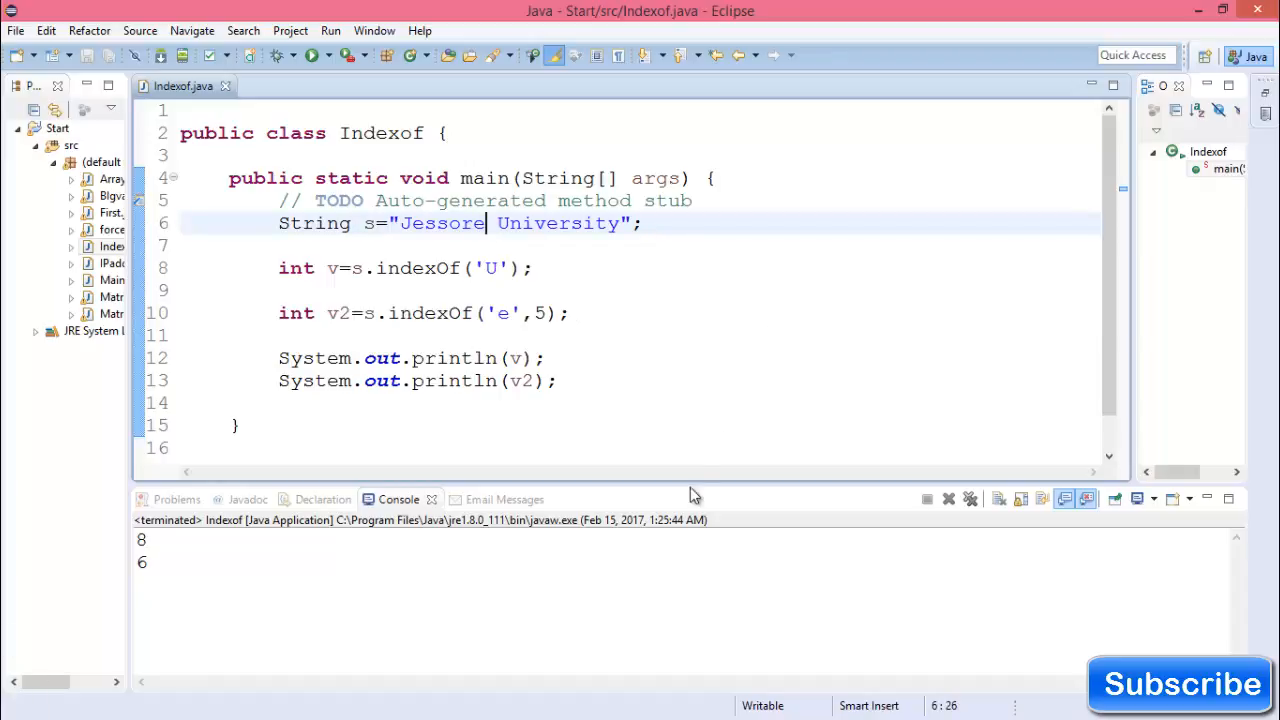
mouse_move(688, 488)
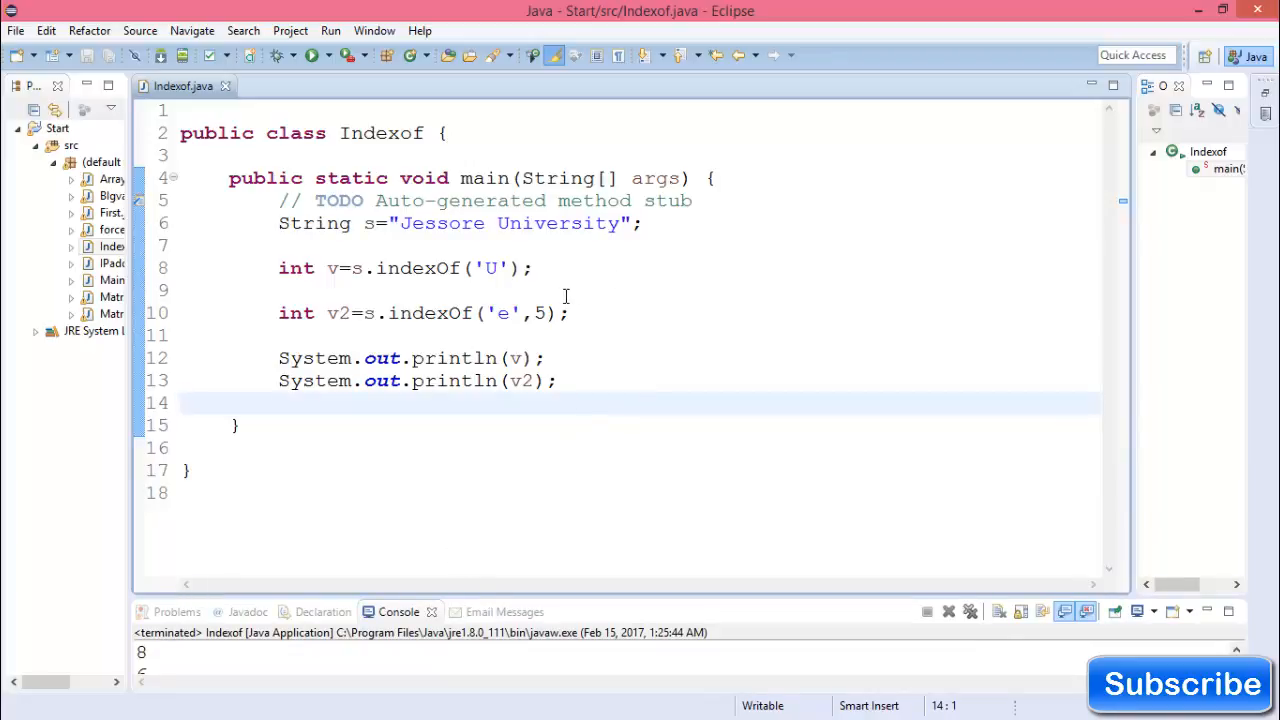
mouse_move(496, 288)
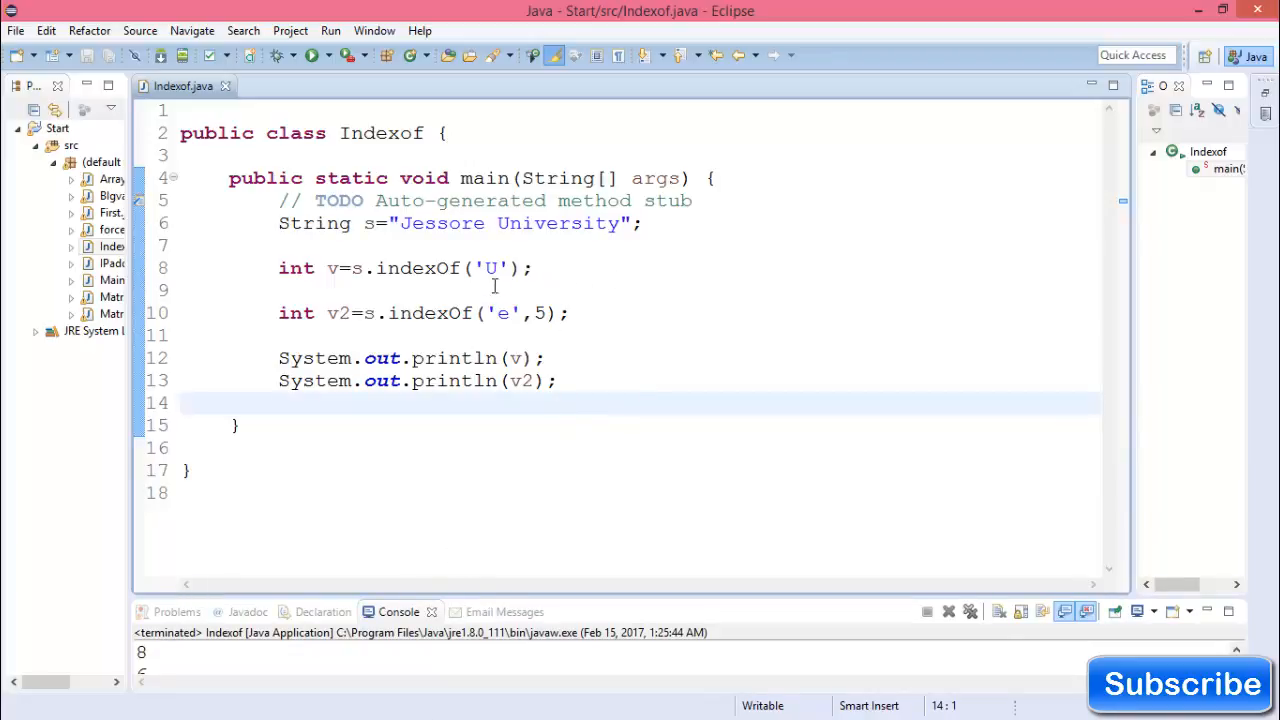